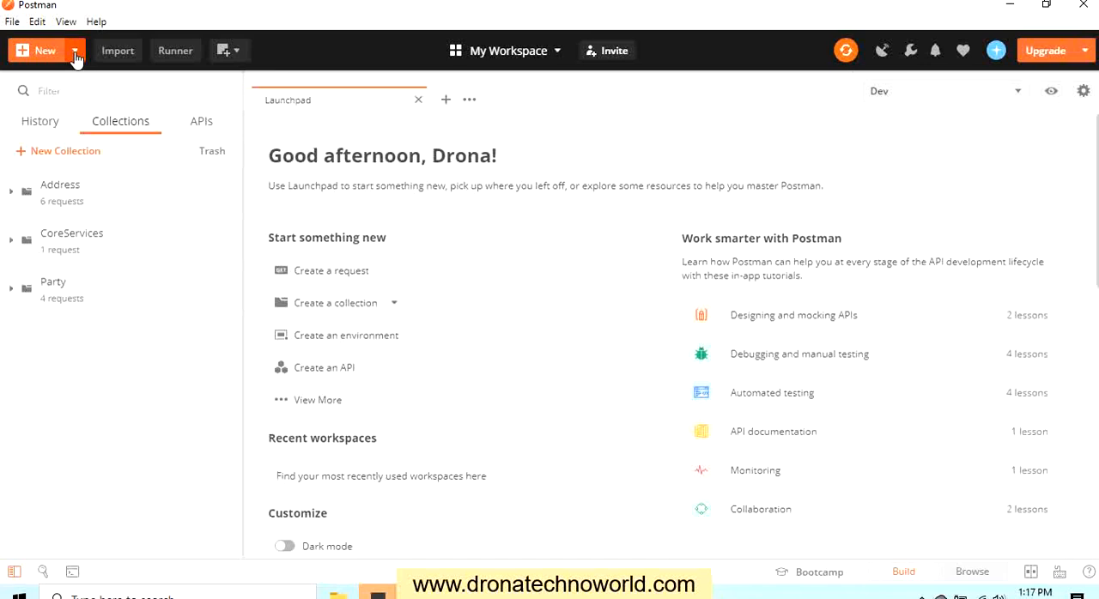
Step: Browse the New menu and the Create a collection options on the Launchpad
click(74, 50)
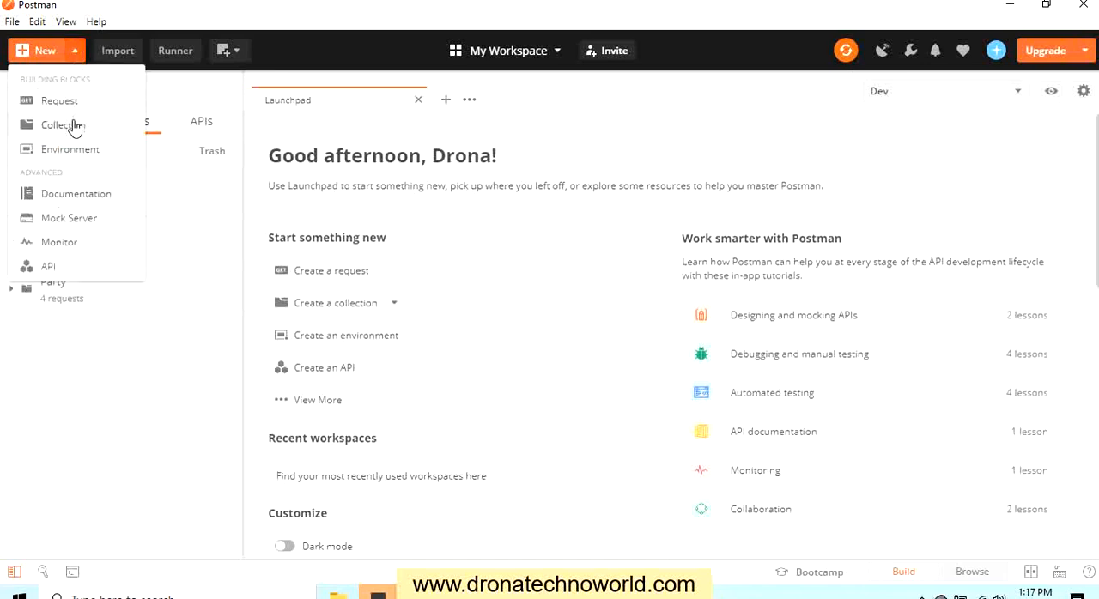
mouse_move(462, 66)
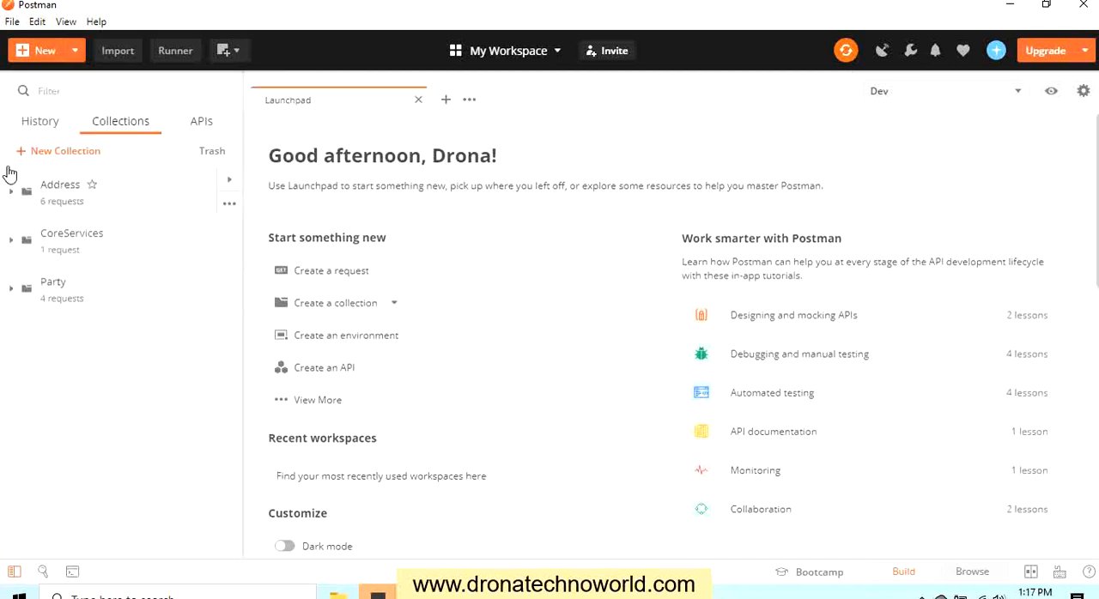
mouse_move(134, 136)
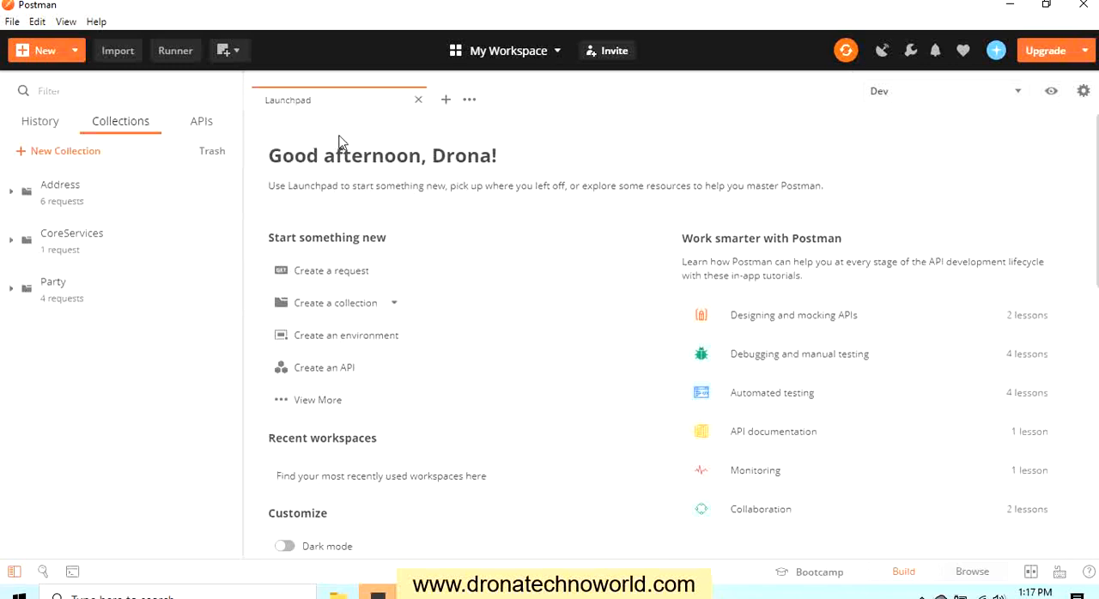
mouse_move(385, 309)
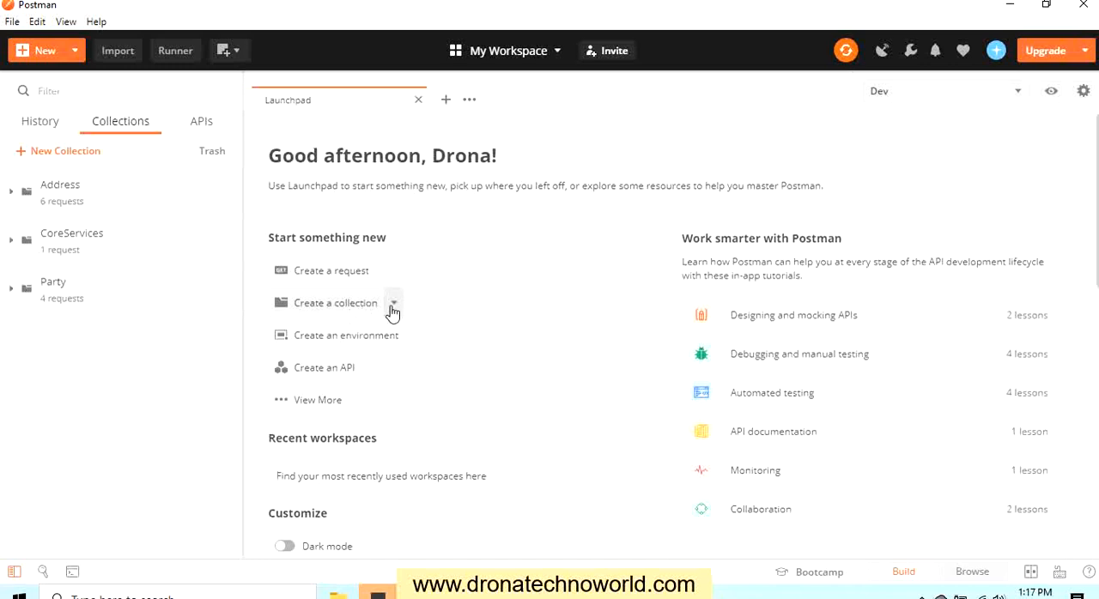
click(393, 302)
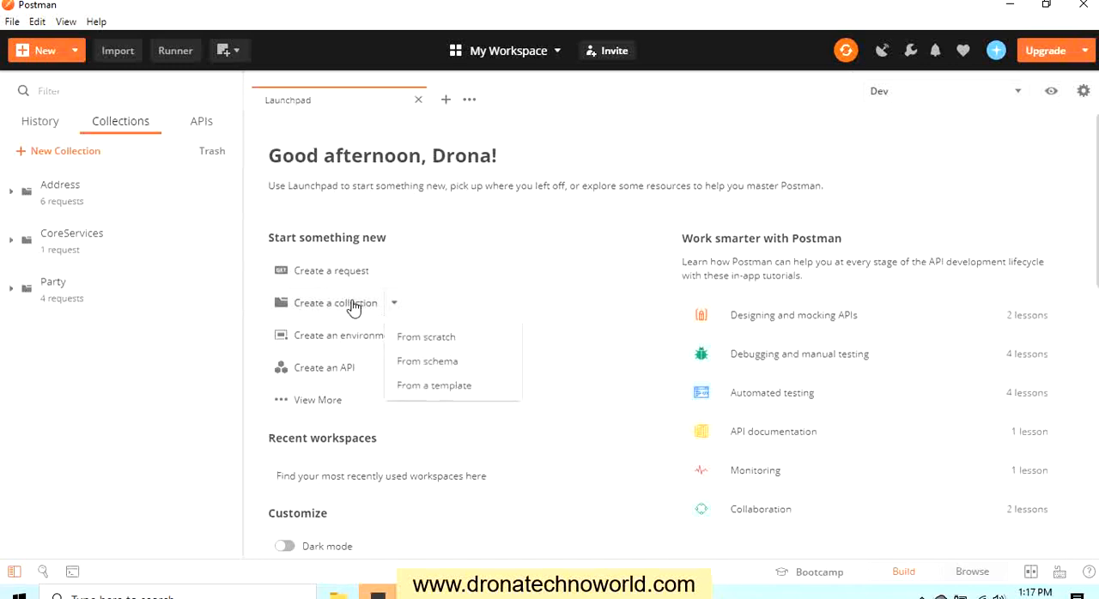
mouse_move(196, 201)
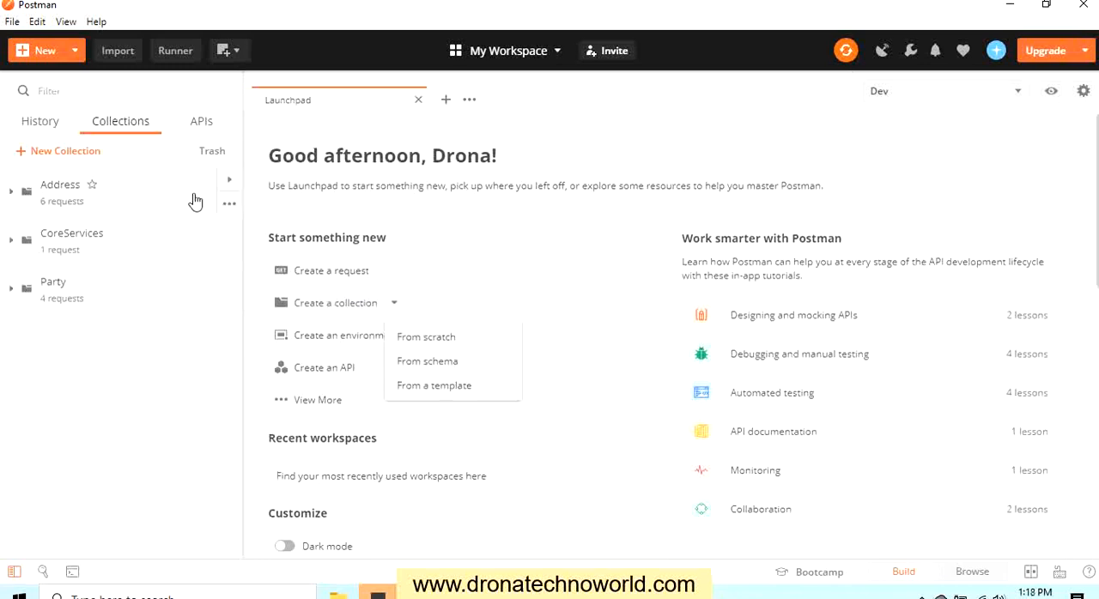
mouse_move(172, 179)
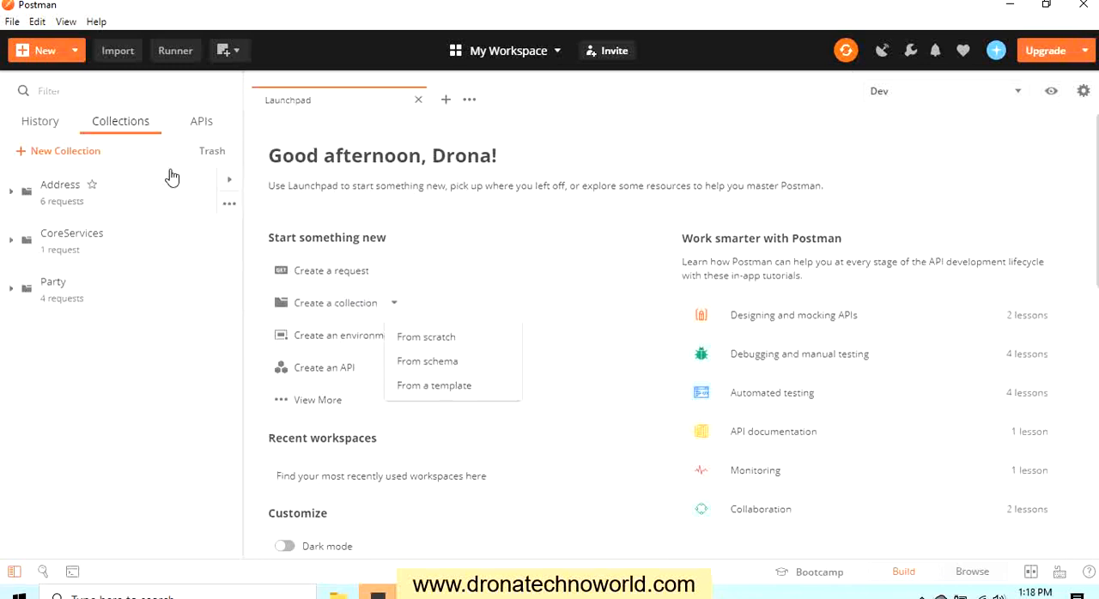
mouse_move(53, 151)
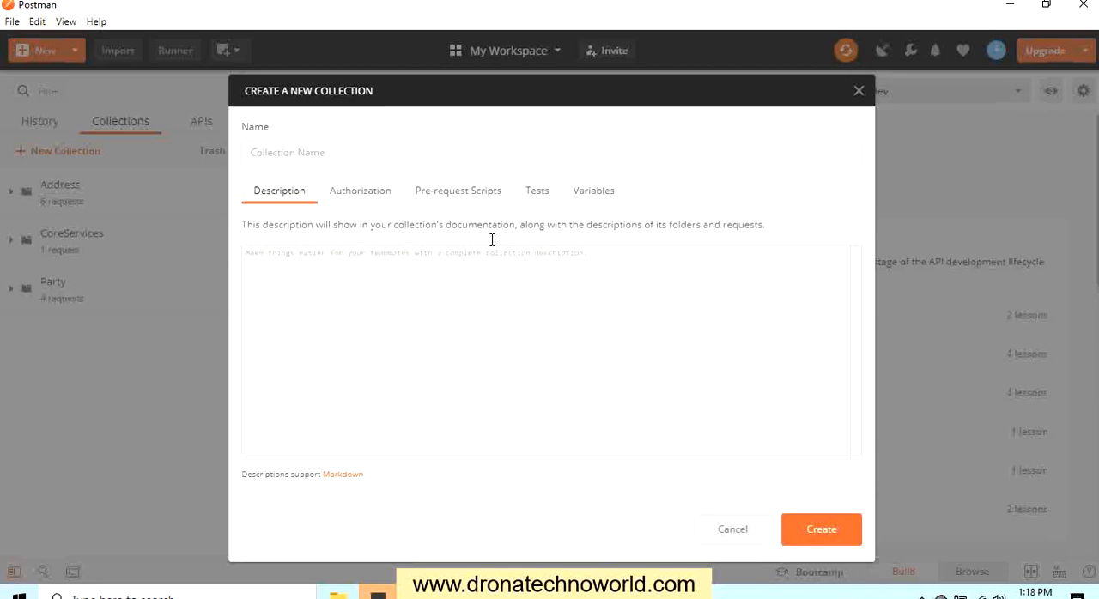
Step: Name the new collection 'Sample Collection' with description 'This collection will be used for training purpose.'
text(Sample Collection)
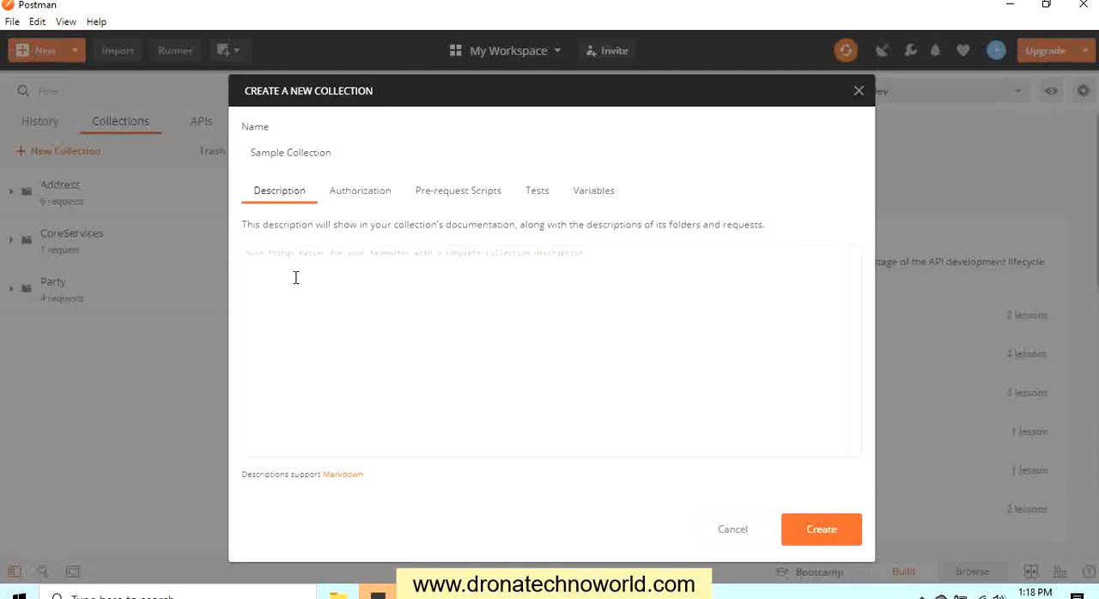
text(This collection will be used for tra)
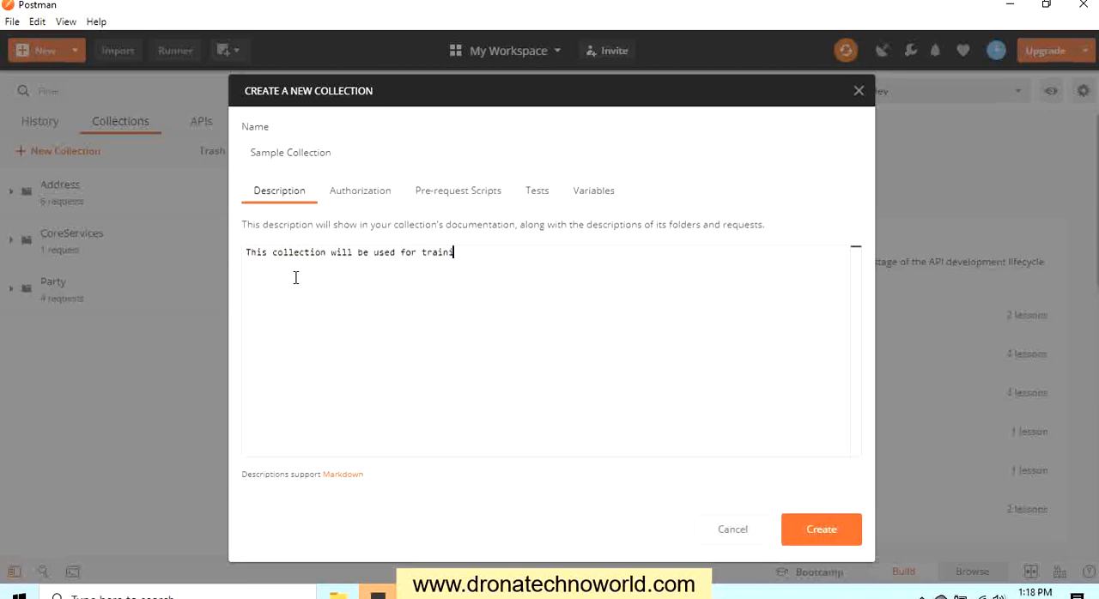
text(ing purpose.)
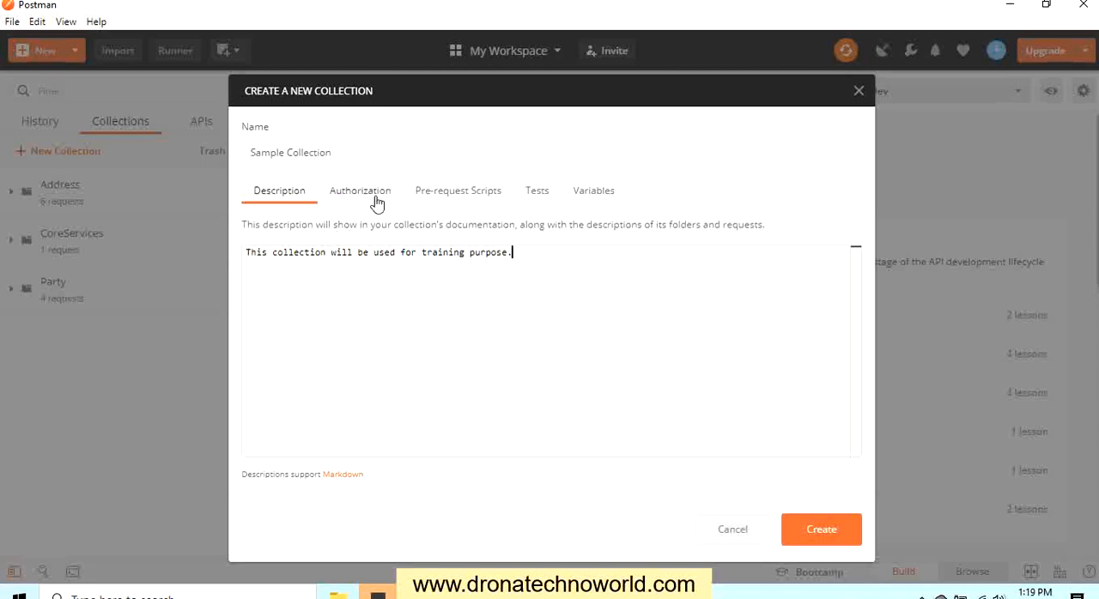
Step: Review the authorization types and keep the collection on No Auth
click(361, 190)
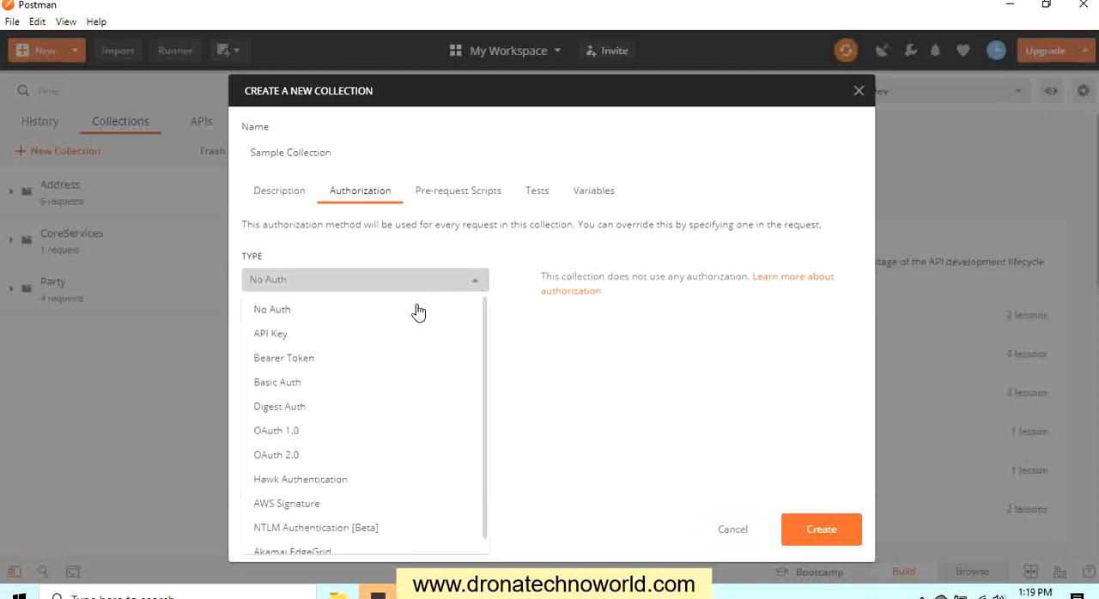
click(277, 381)
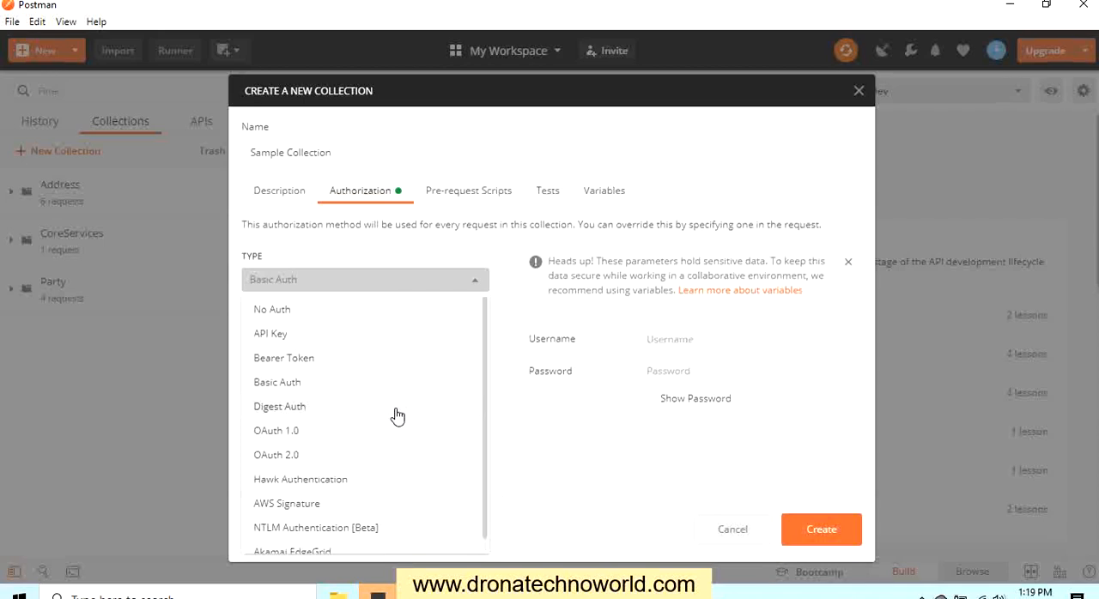
mouse_move(340, 315)
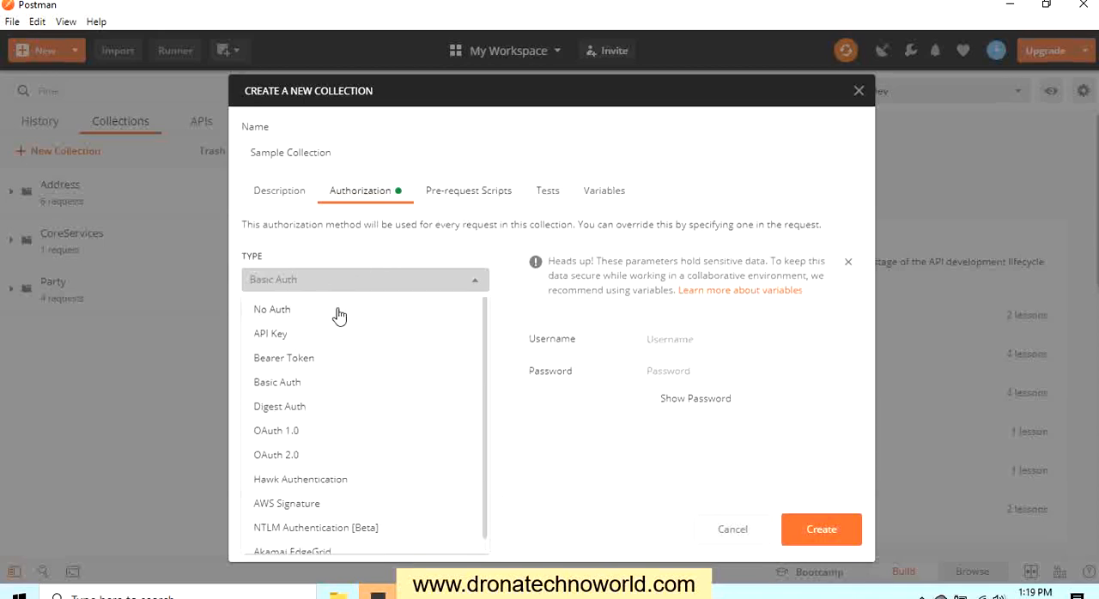
click(457, 189)
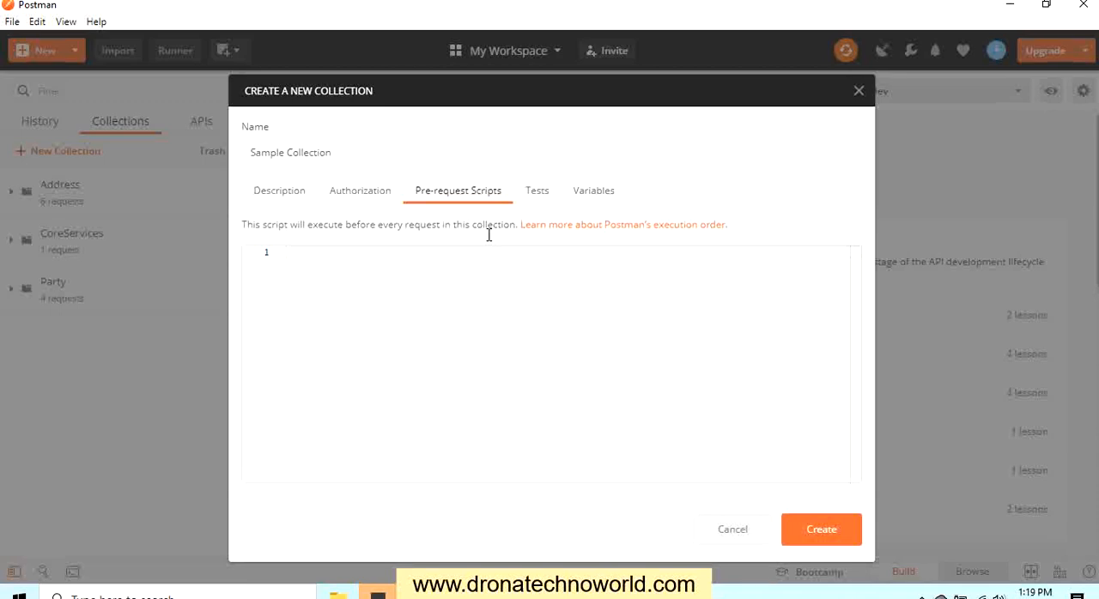
Step: Glance at the empty Tests editor and move to the collection's Variables table
click(536, 191)
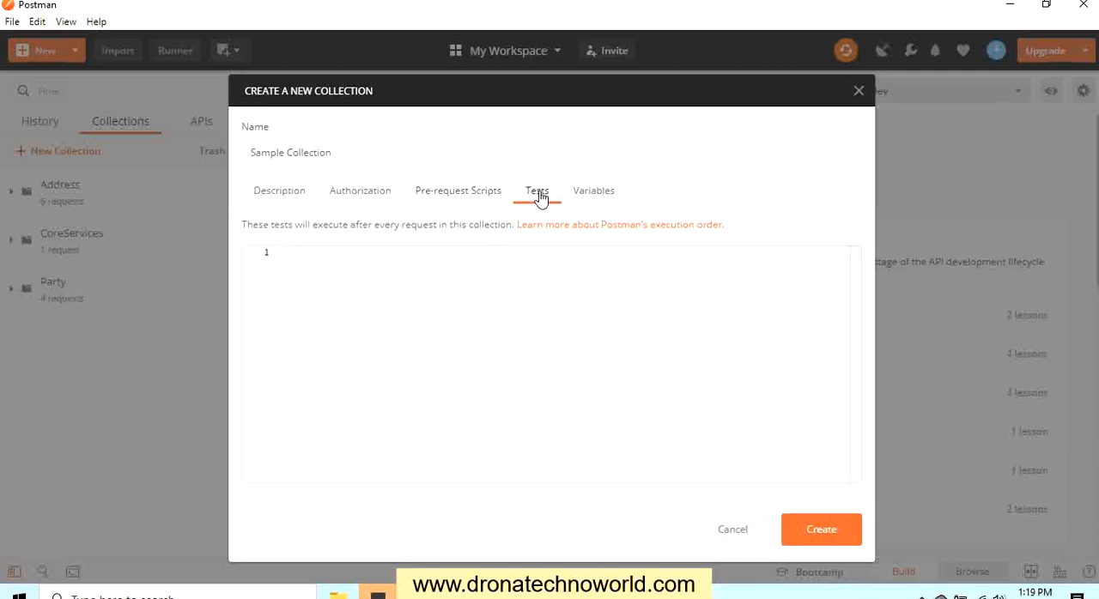
mouse_move(591, 201)
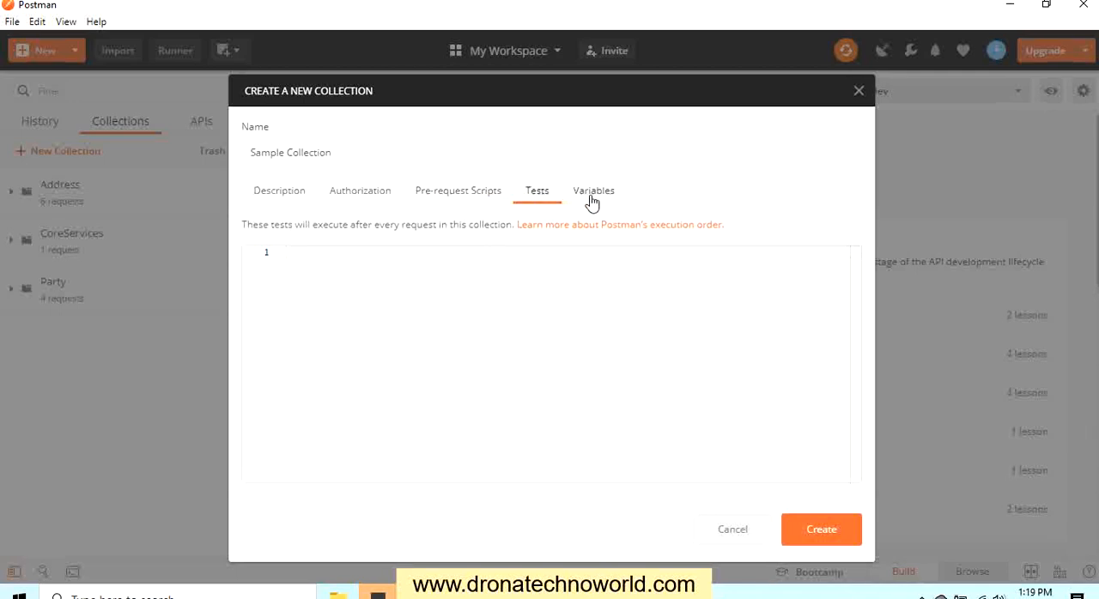
click(592, 190)
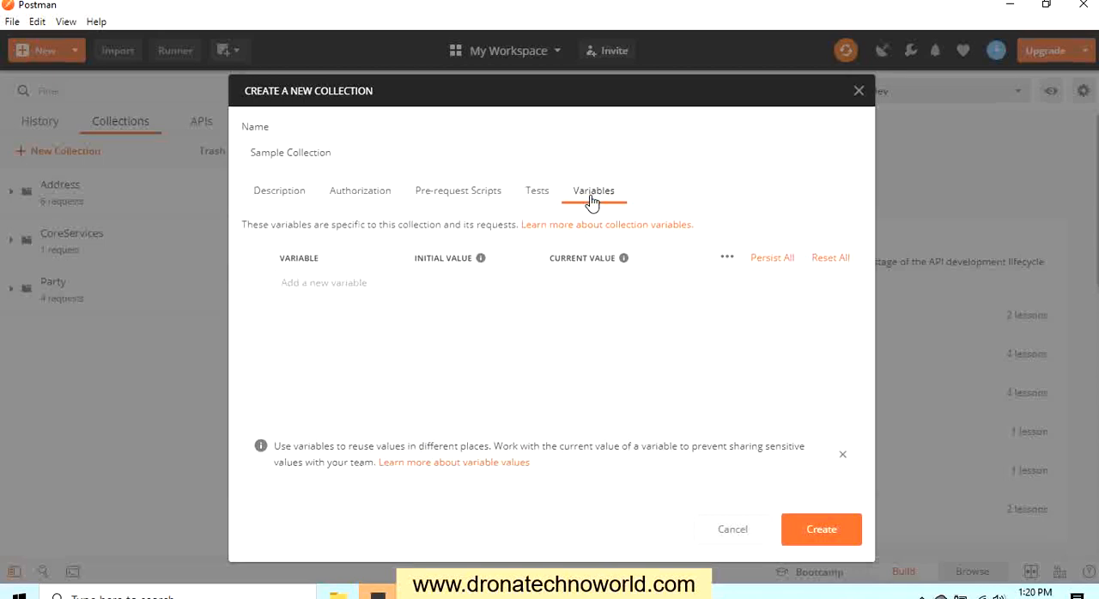
mouse_move(316, 281)
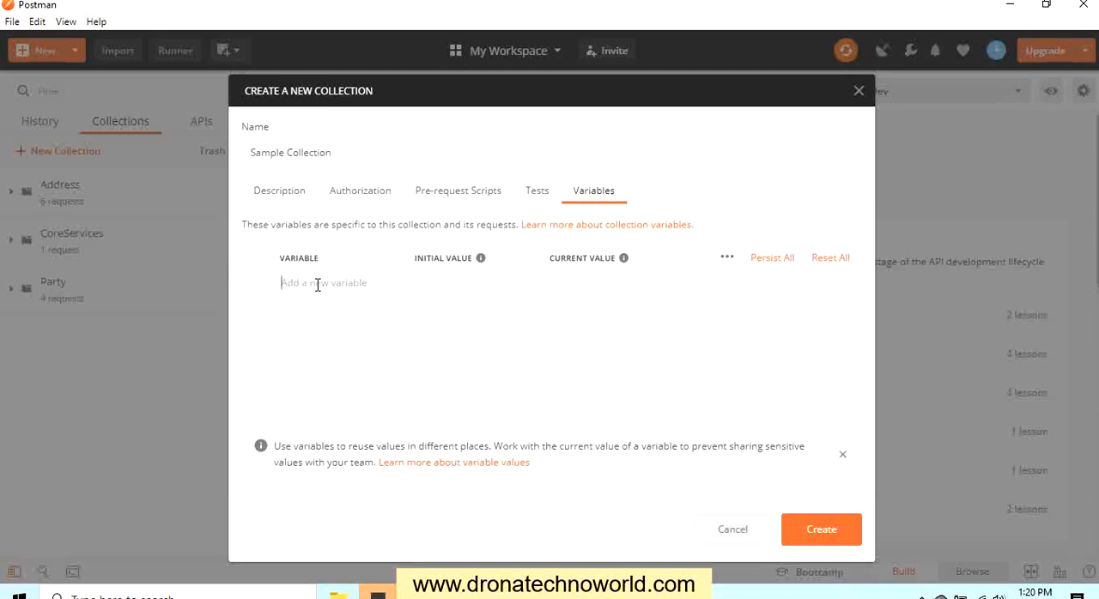
Step: Add collection variables country_us = us and country_in = in
text(coun)
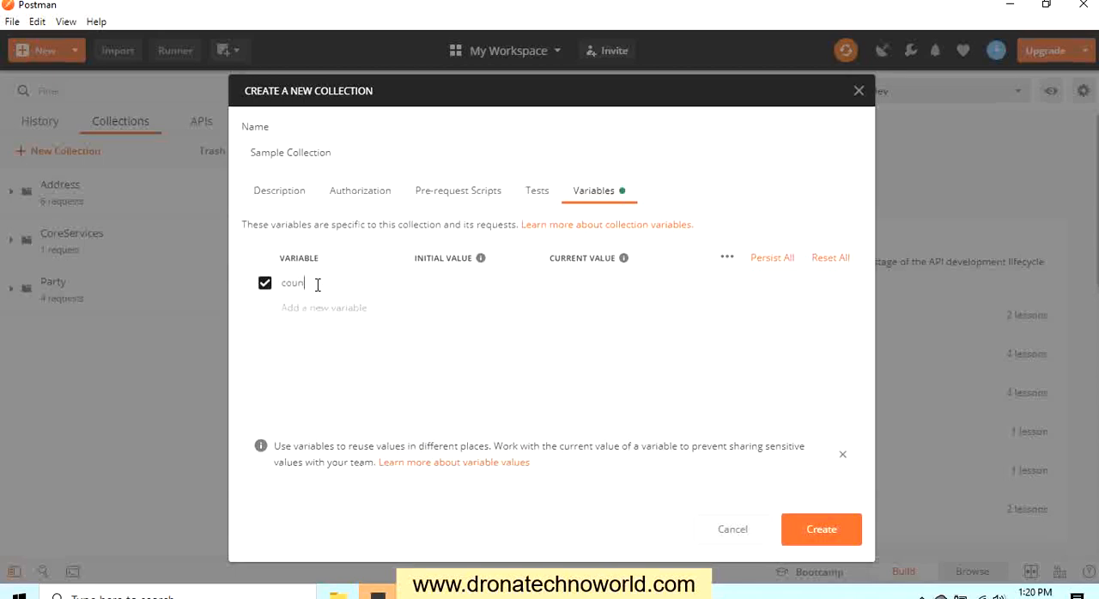
text(try)
click(476, 284)
text(u)
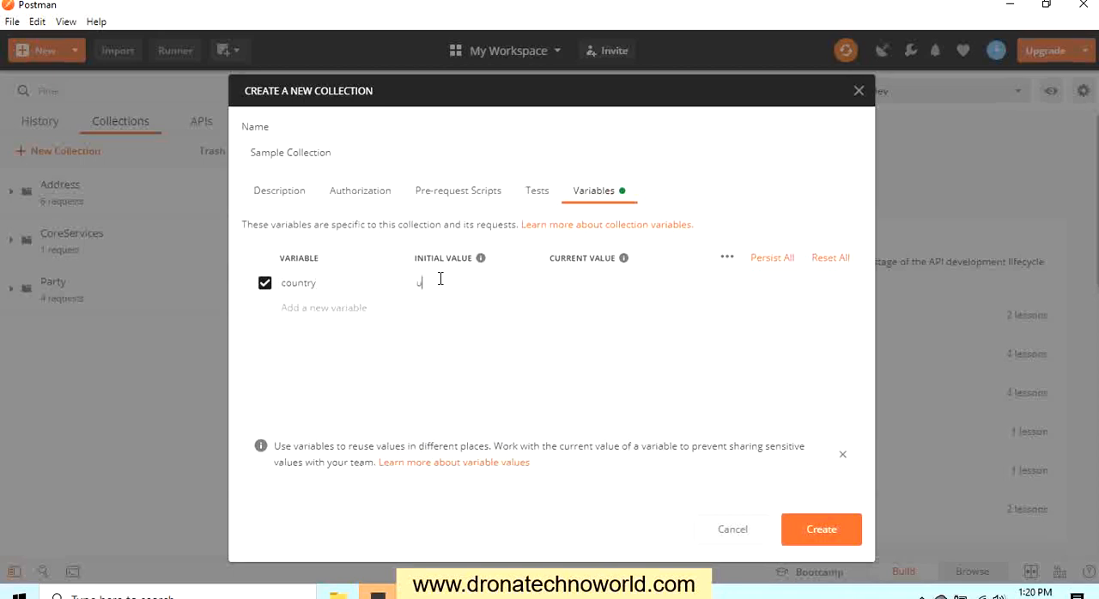
text(s)
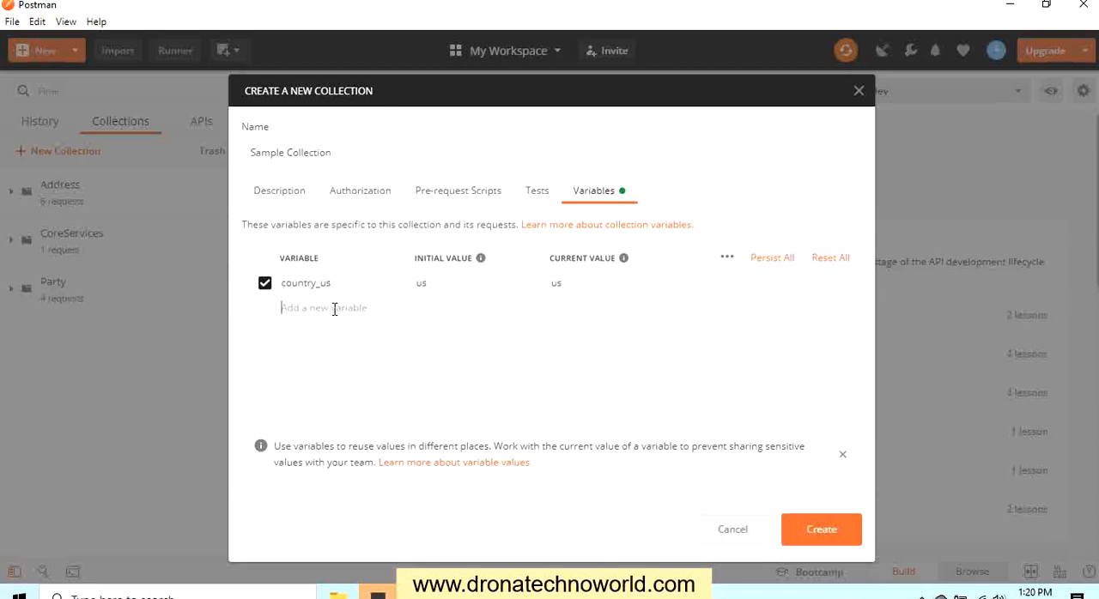
text(country_)
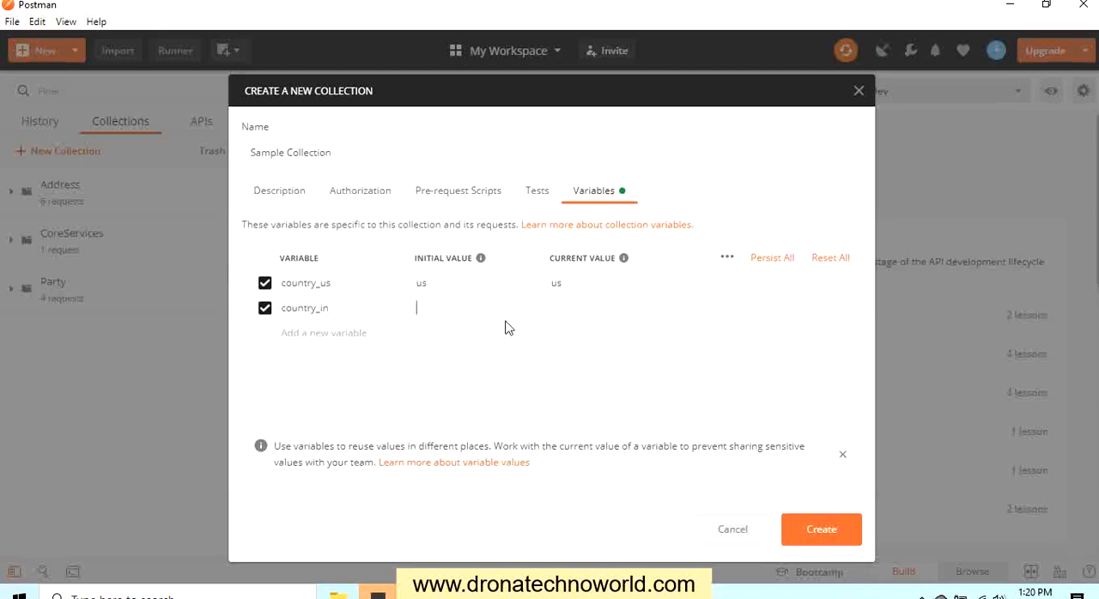
text(in)
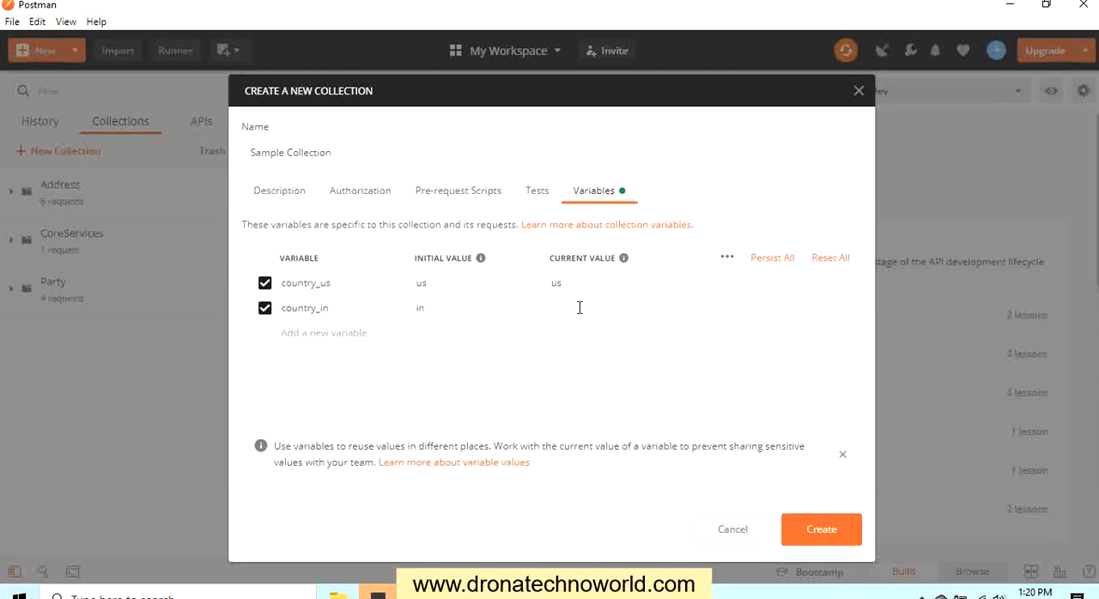
text(in)
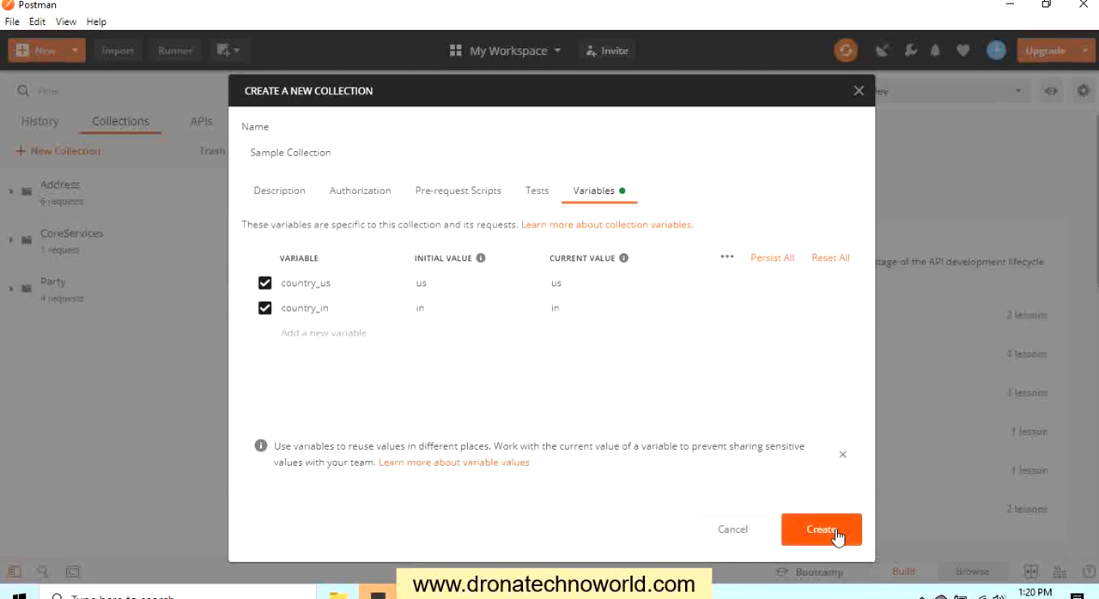
Step: Create Sample Collection and bring up its actions menu in the sidebar
click(821, 529)
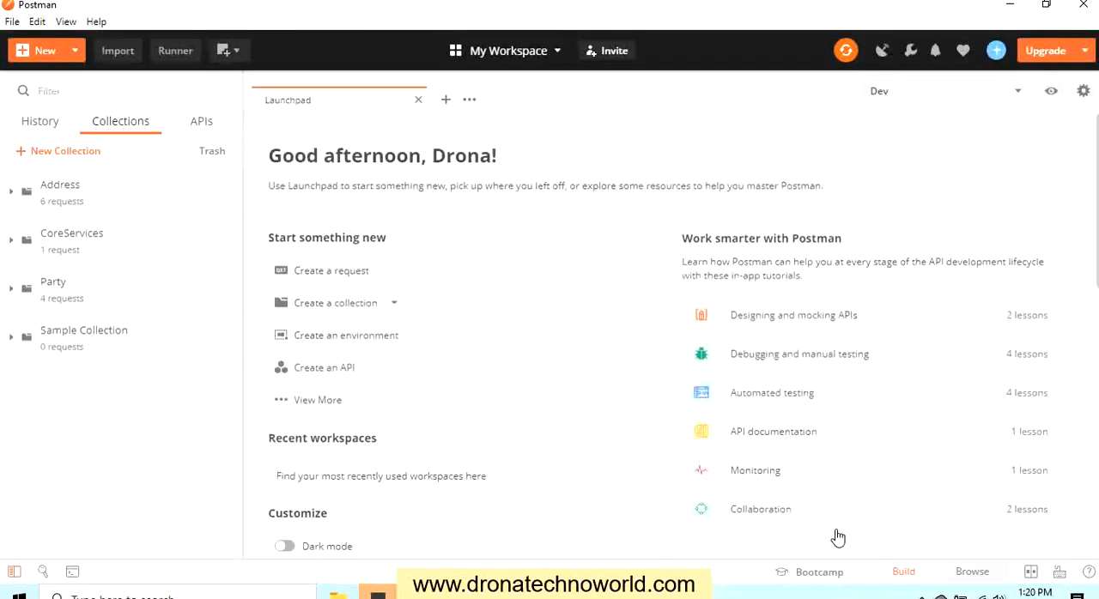
mouse_move(701, 512)
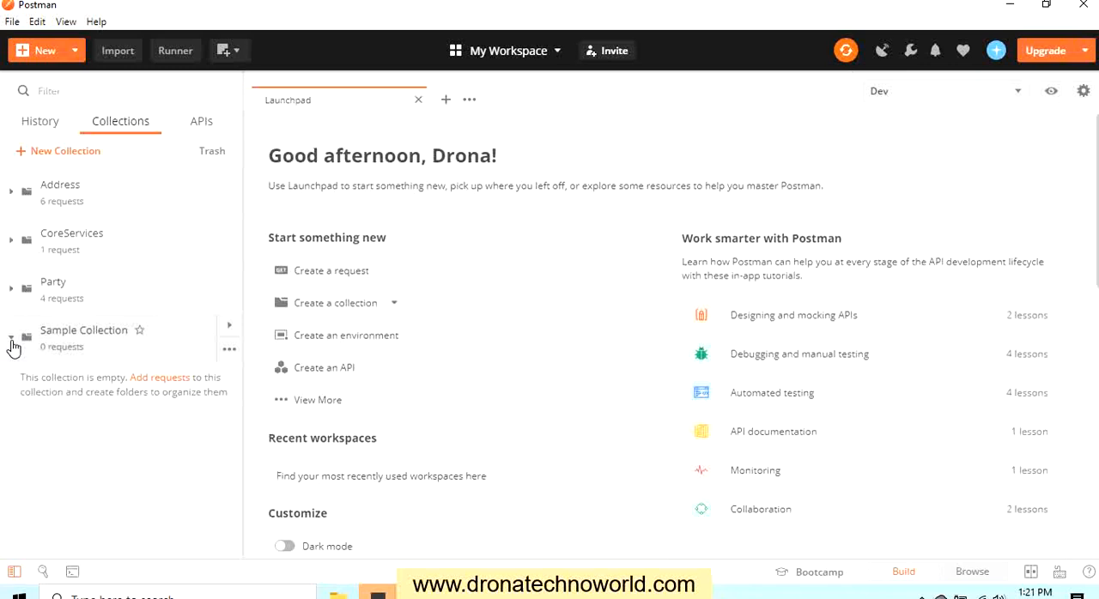
mouse_move(229, 350)
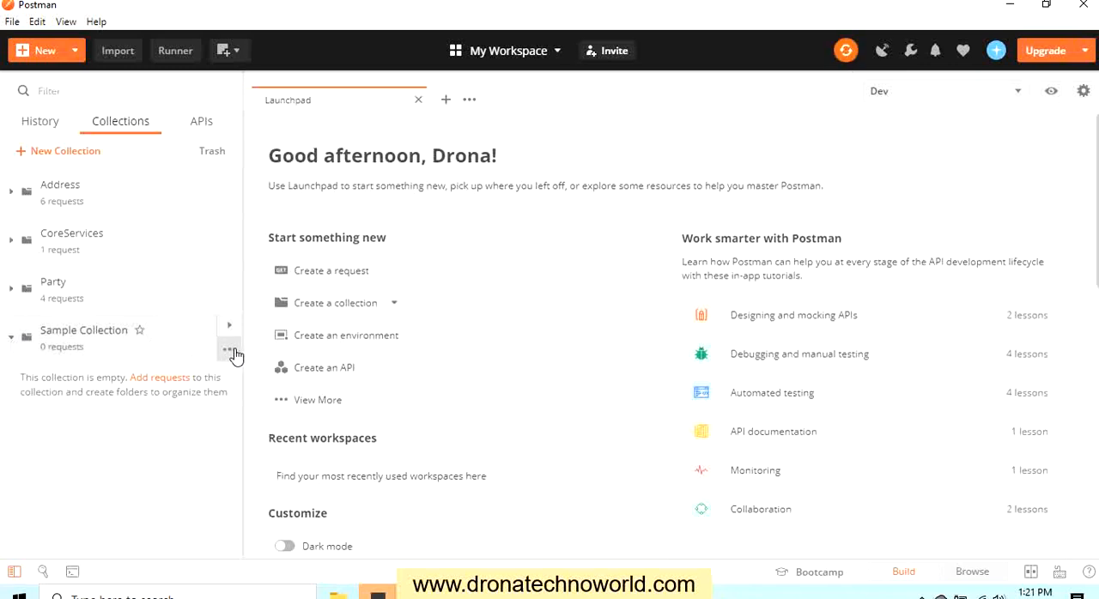
click(229, 348)
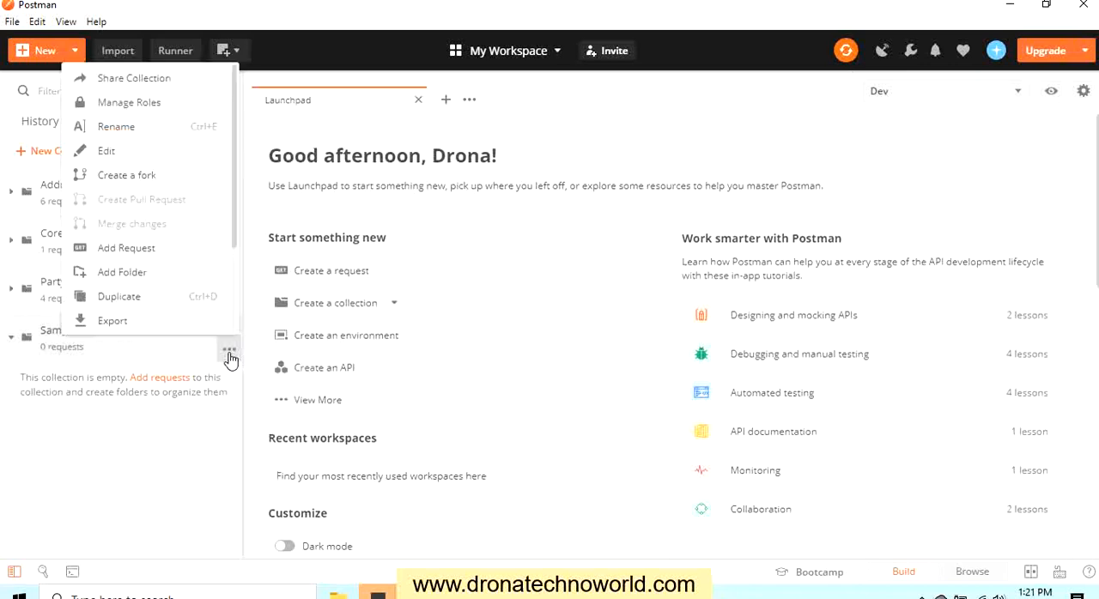
mouse_move(193, 205)
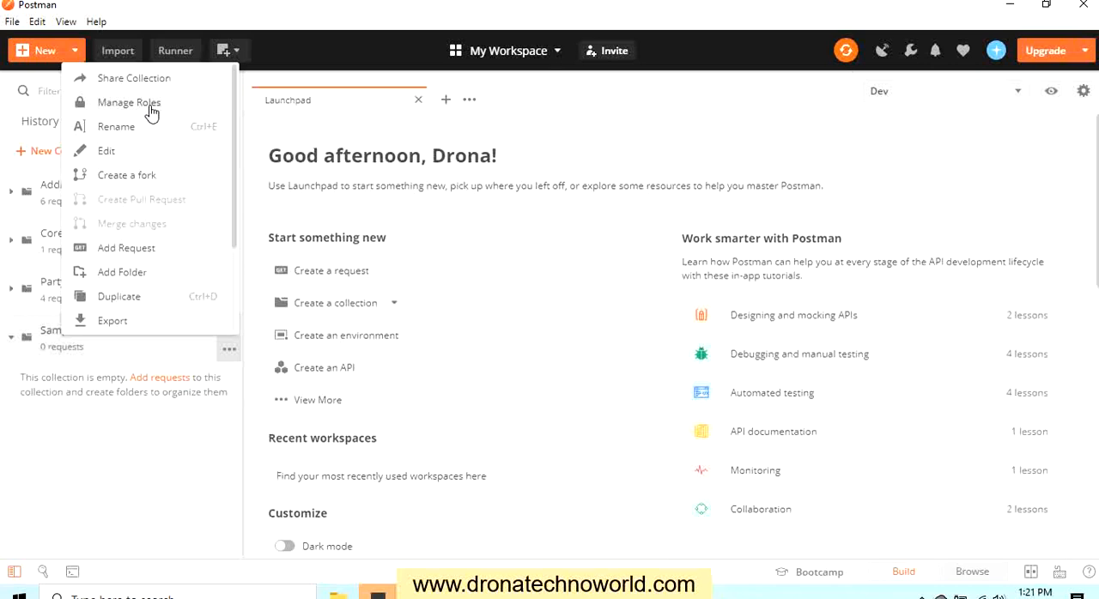
mouse_move(139, 134)
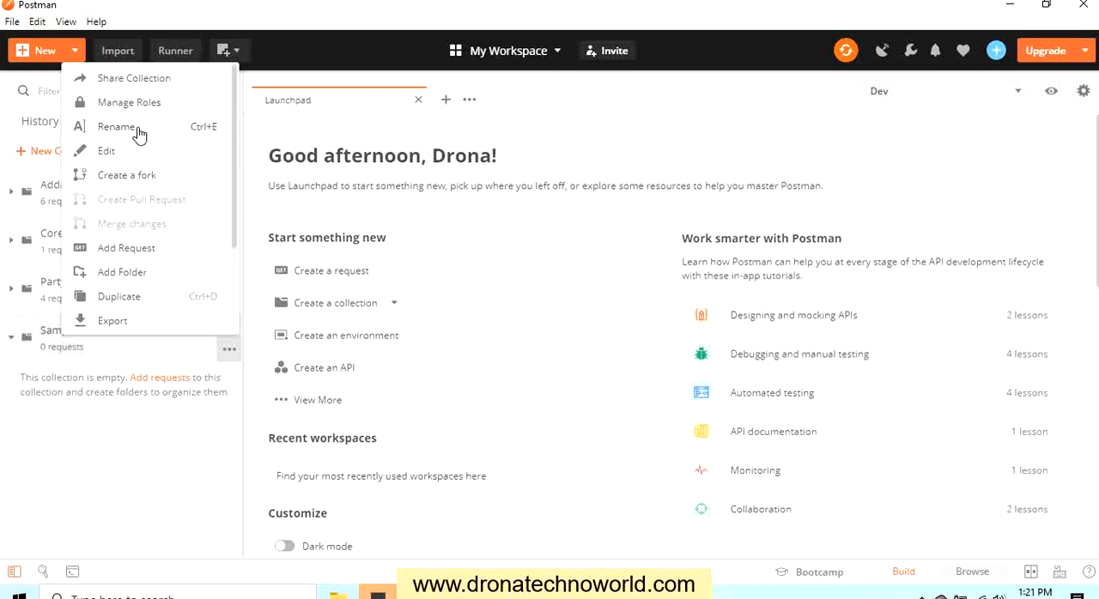
mouse_move(127, 156)
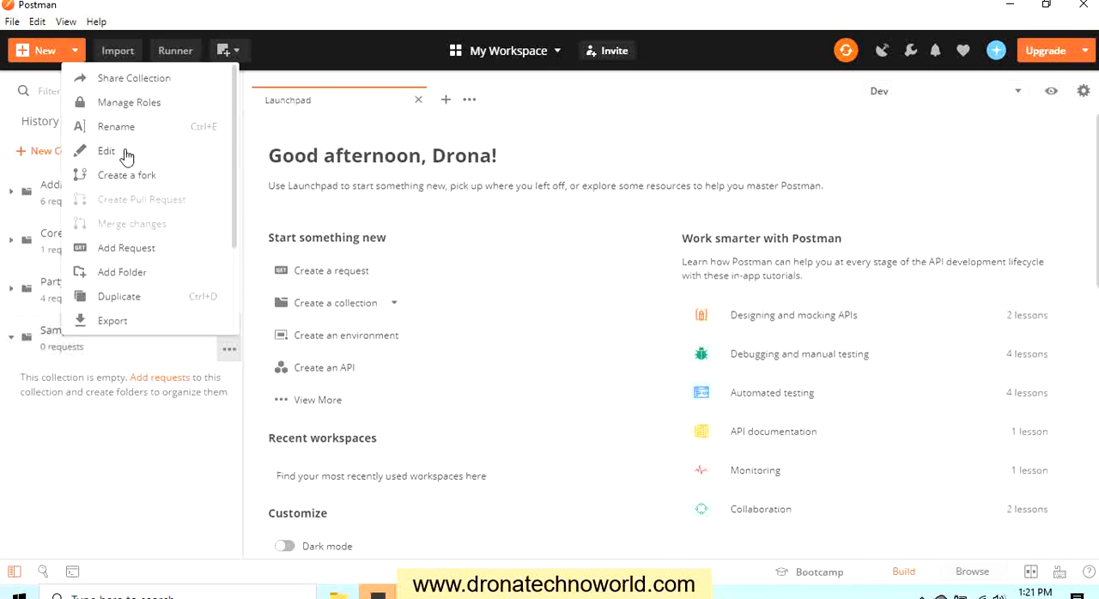
click(106, 151)
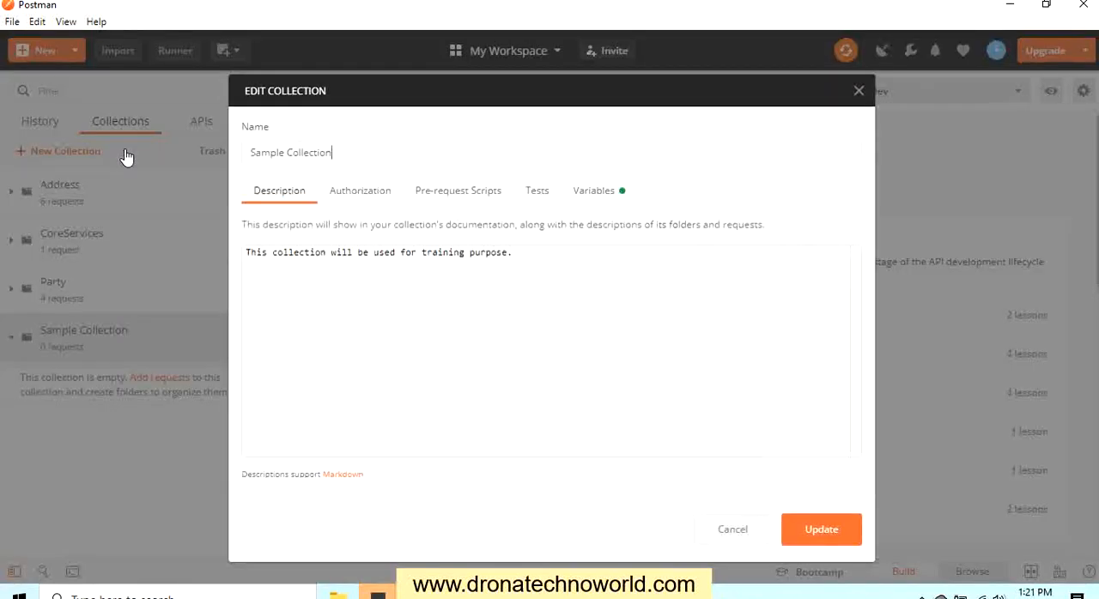
mouse_move(643, 327)
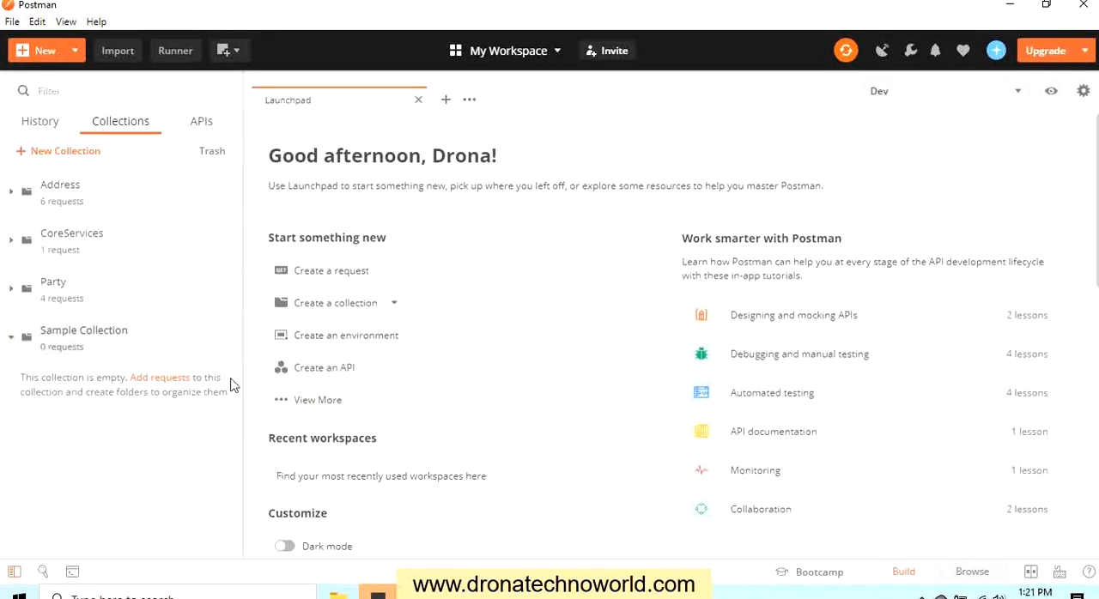
click(228, 349)
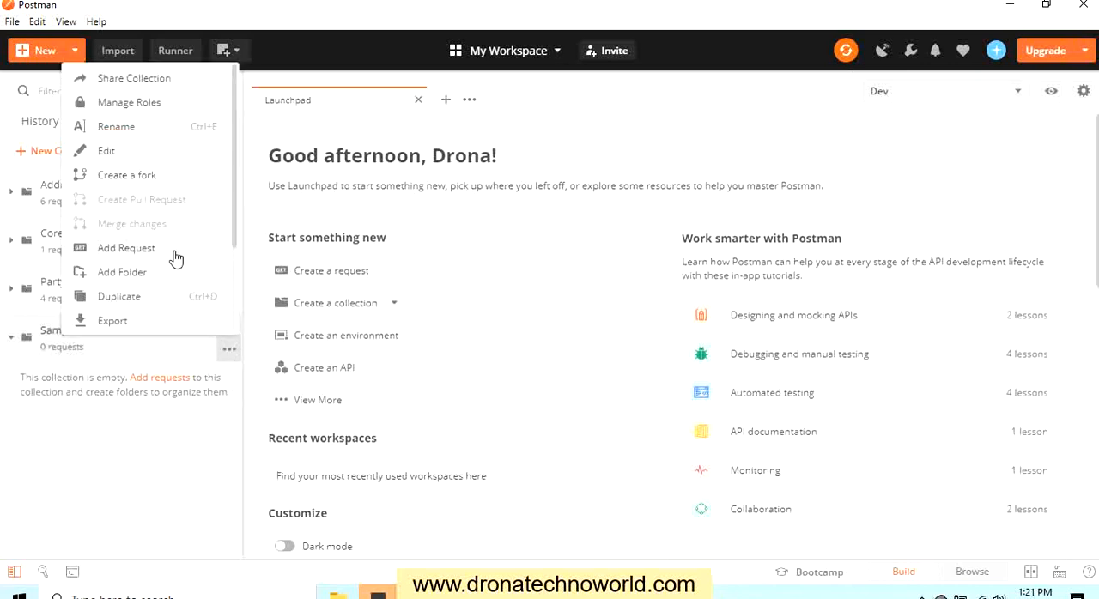
mouse_move(158, 283)
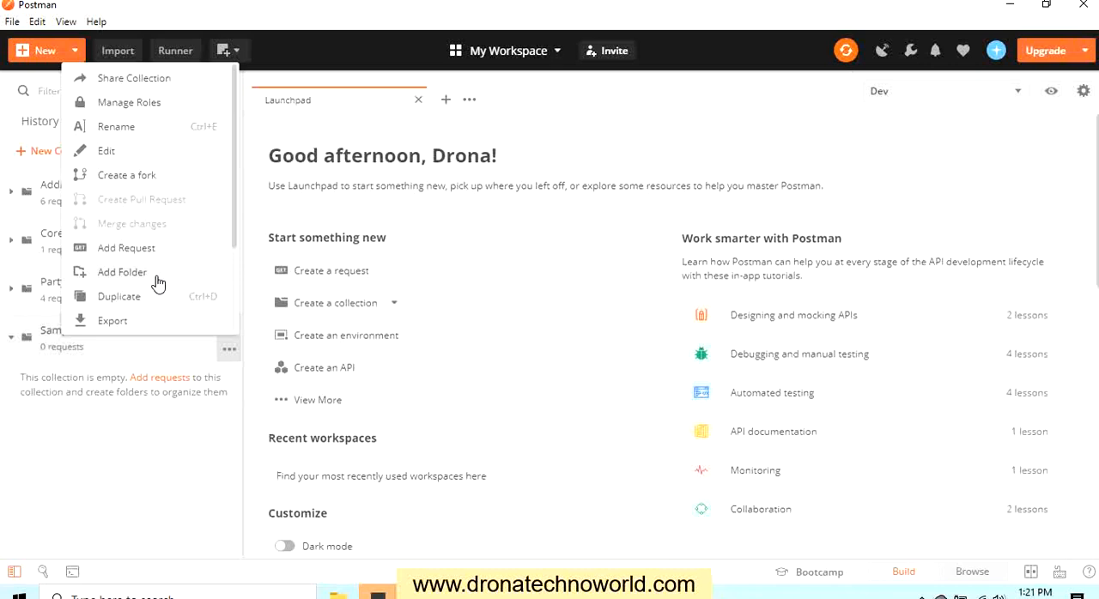
mouse_move(148, 303)
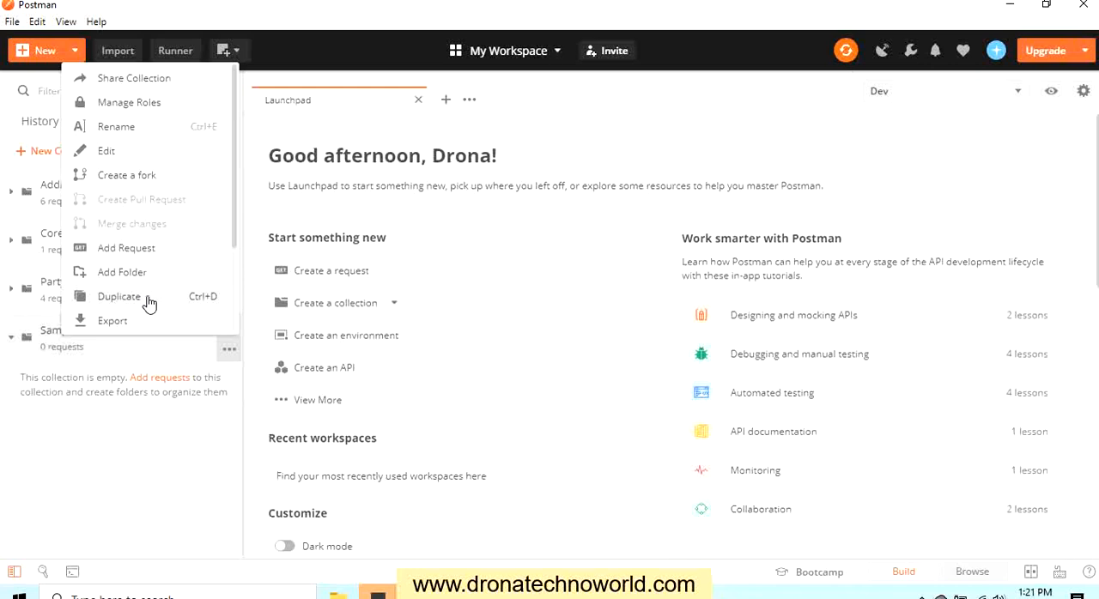
mouse_move(149, 333)
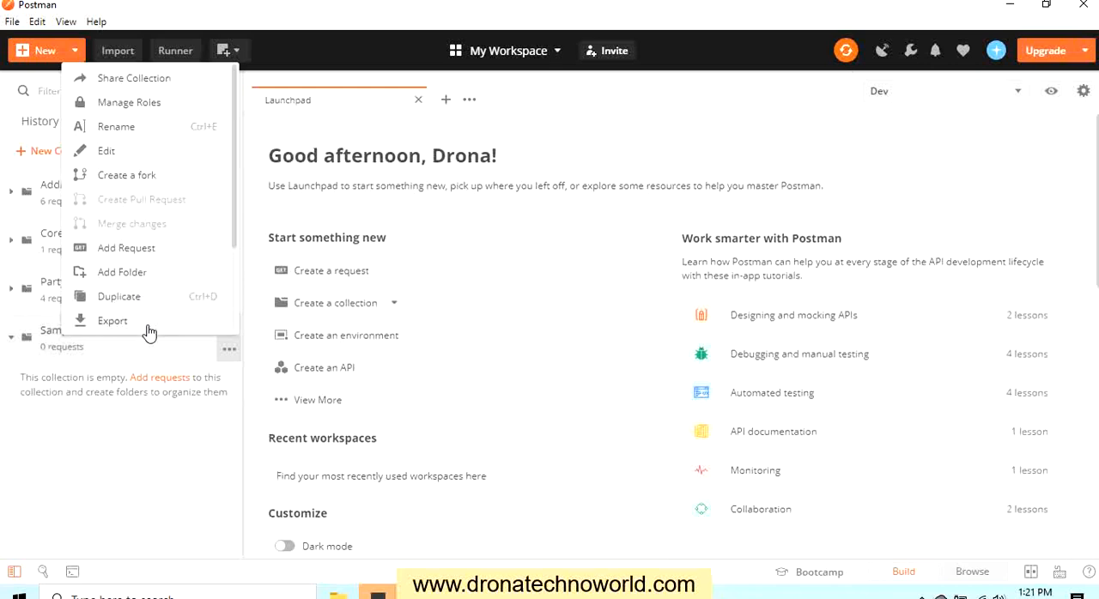
mouse_move(128, 328)
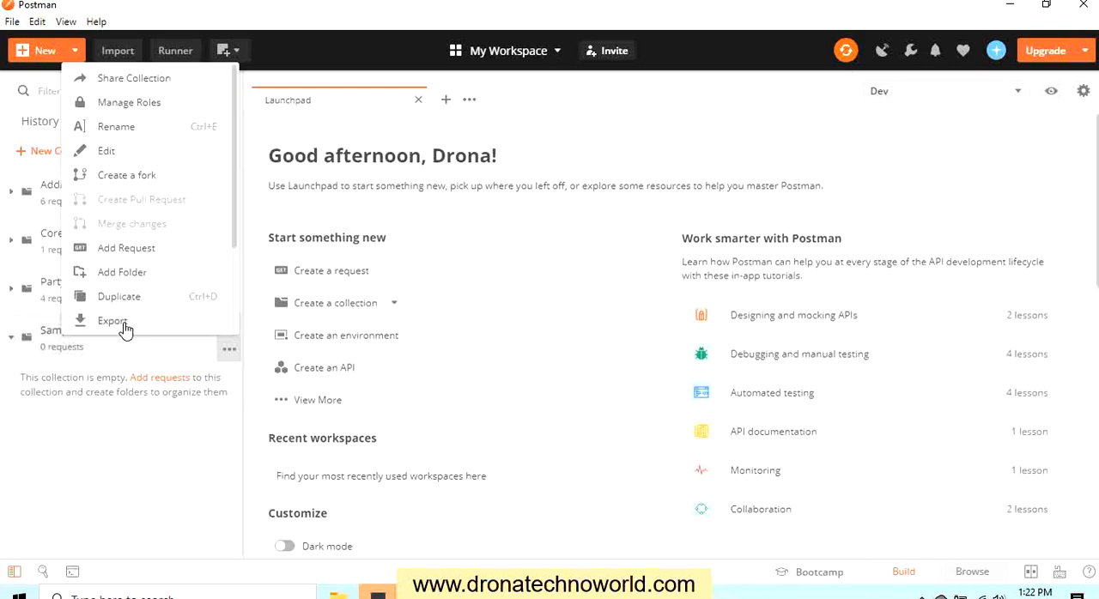
mouse_move(134, 57)
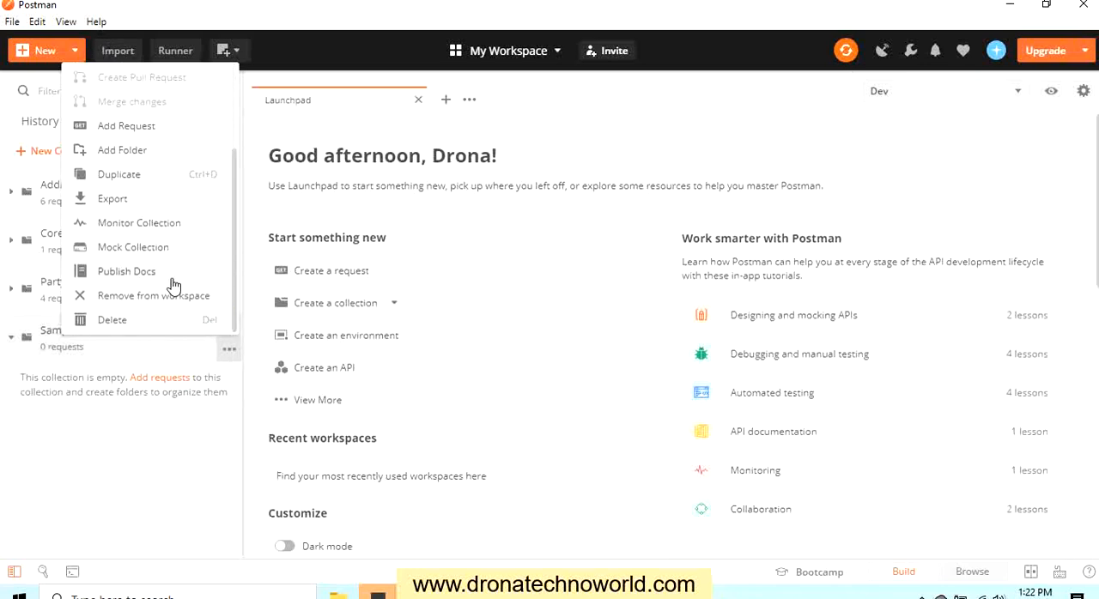
mouse_move(193, 295)
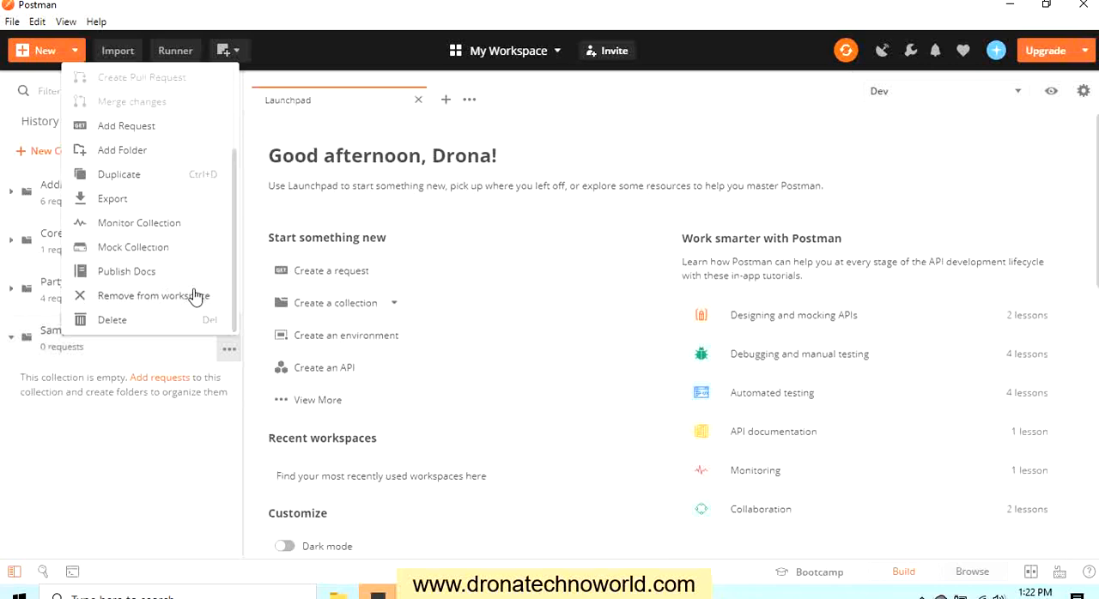
mouse_move(26, 337)
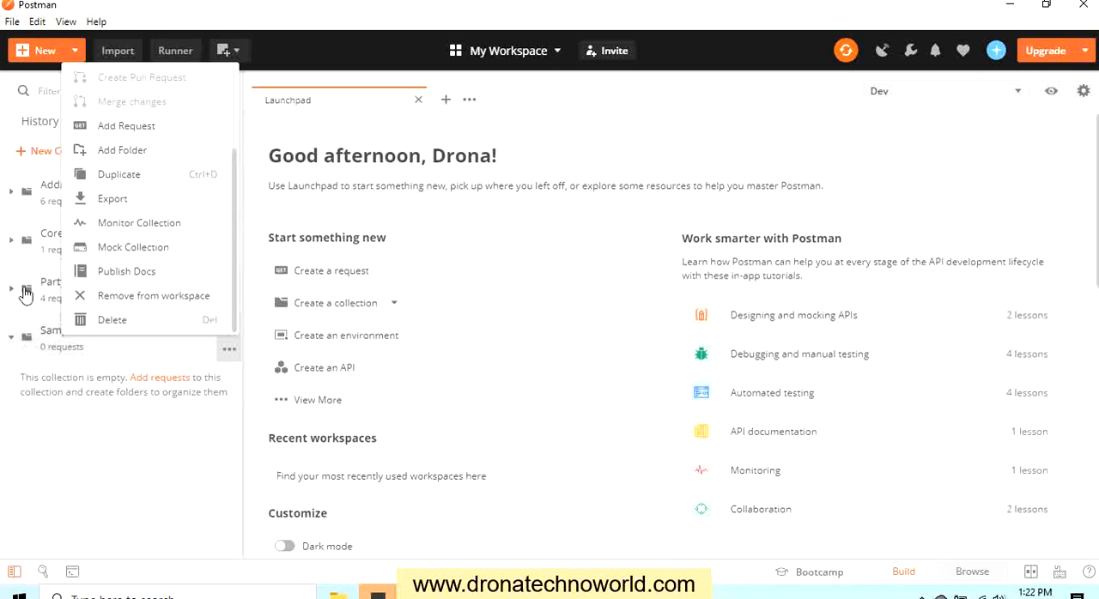
mouse_move(495, 58)
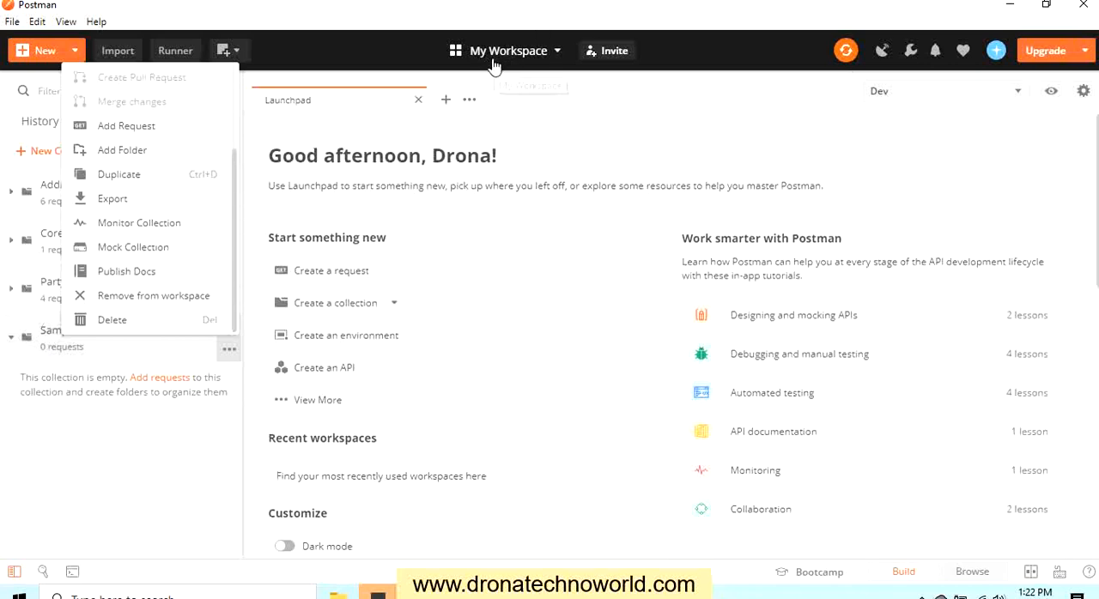
mouse_move(165, 300)
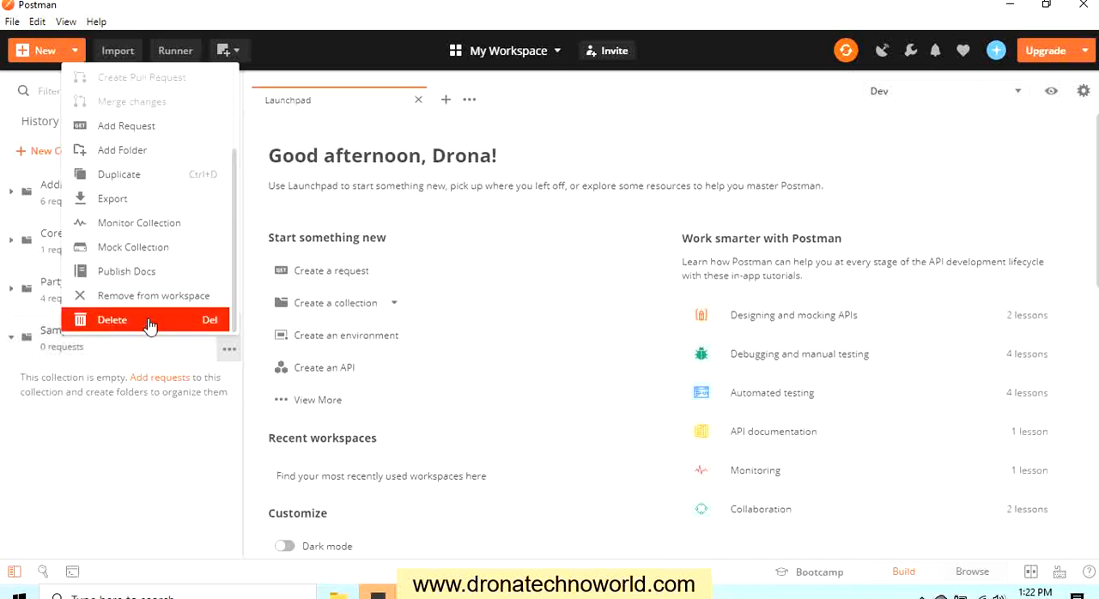
mouse_move(103, 380)
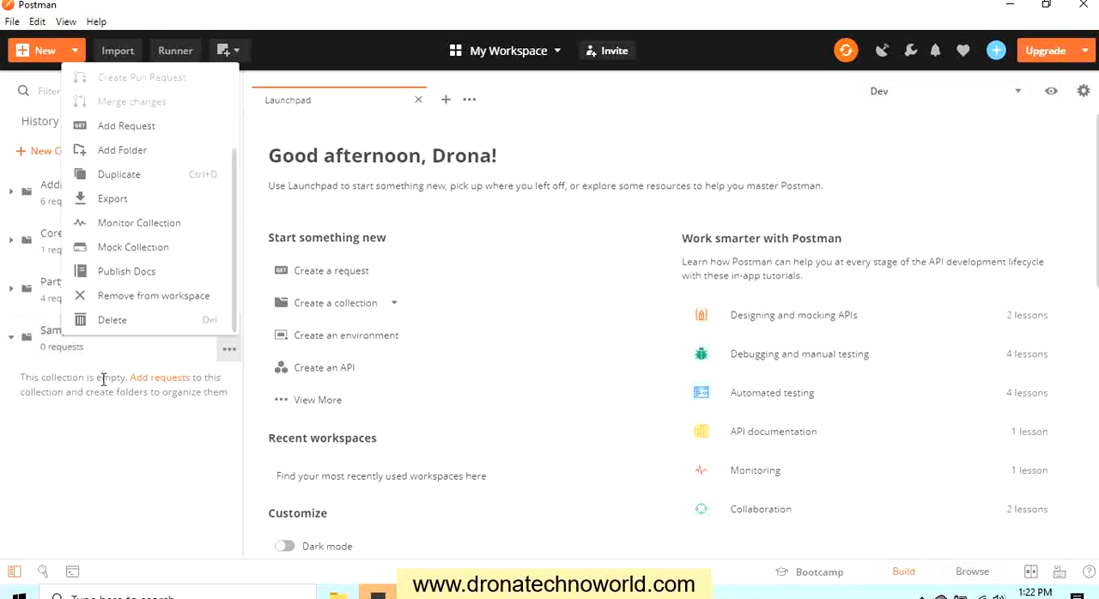
mouse_move(525, 367)
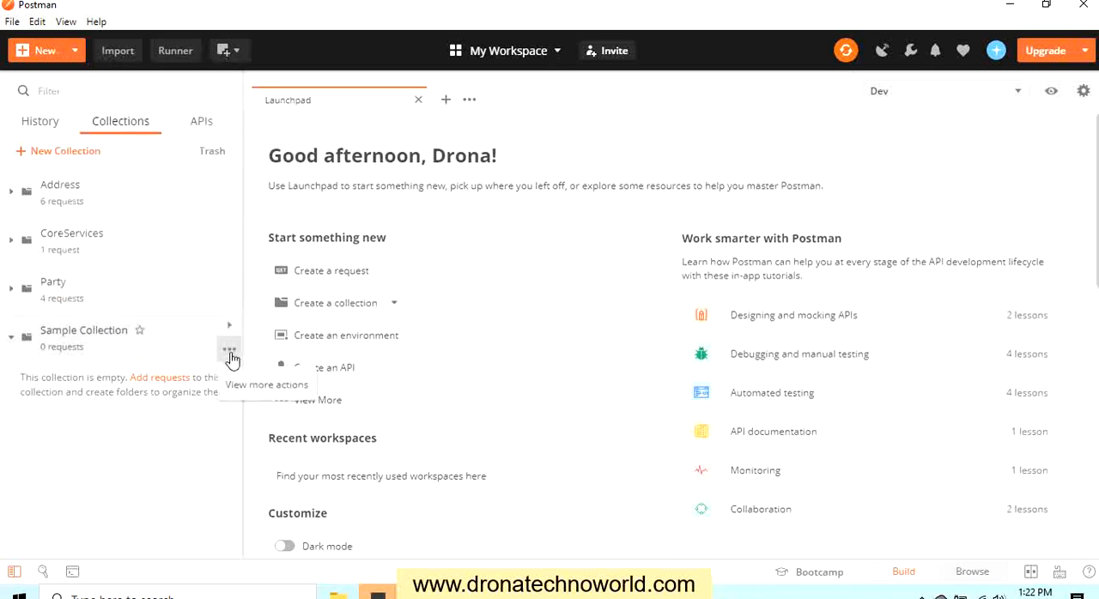
Step: Reopen the actions menu for Sample Collection
click(229, 347)
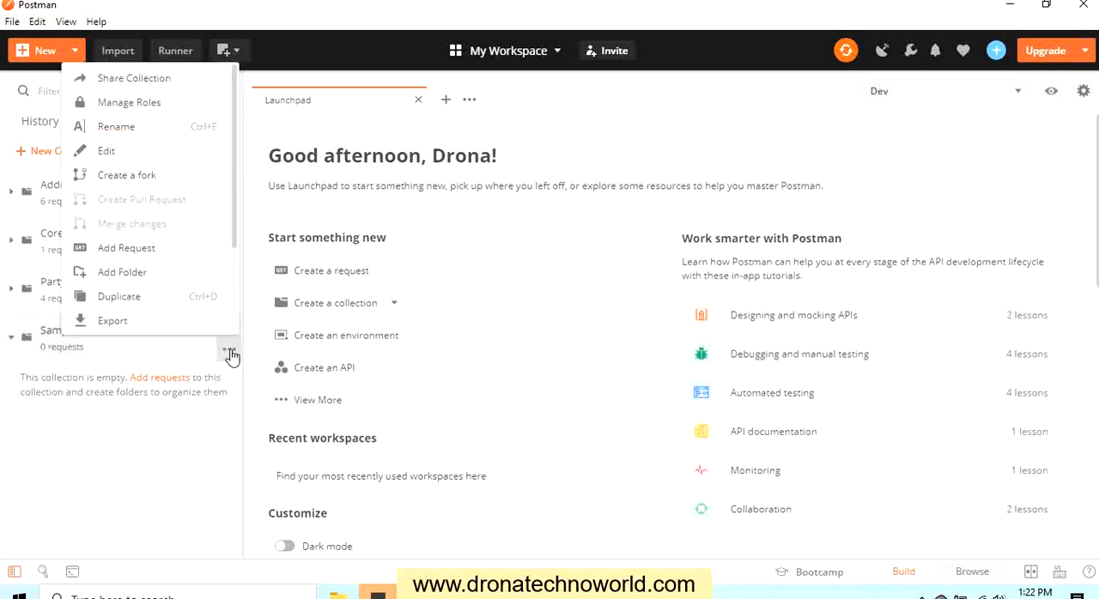
mouse_move(240, 281)
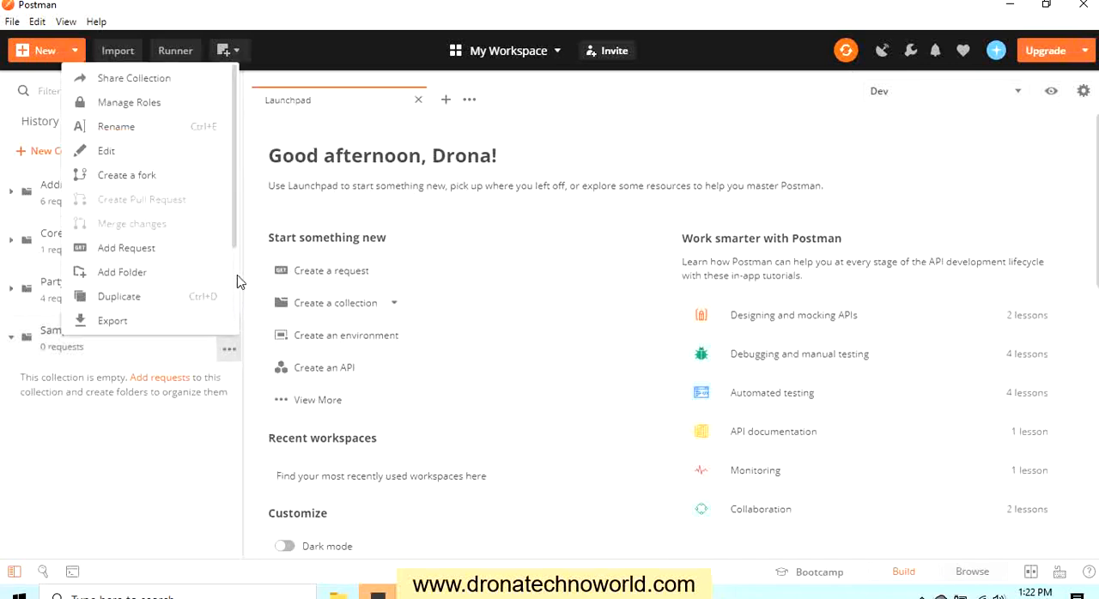
mouse_move(158, 256)
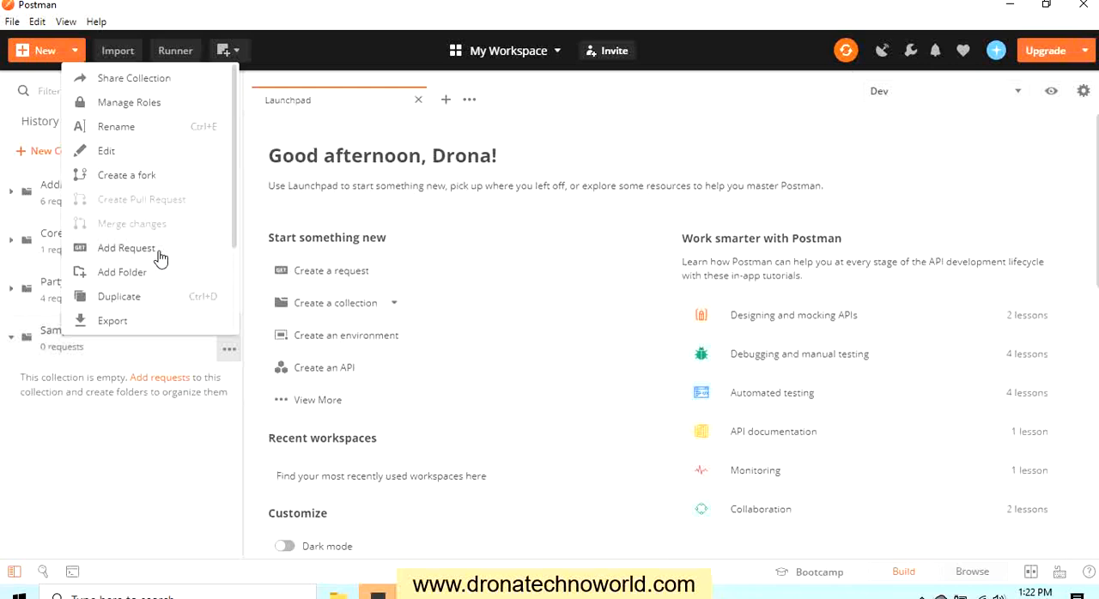
mouse_move(117, 506)
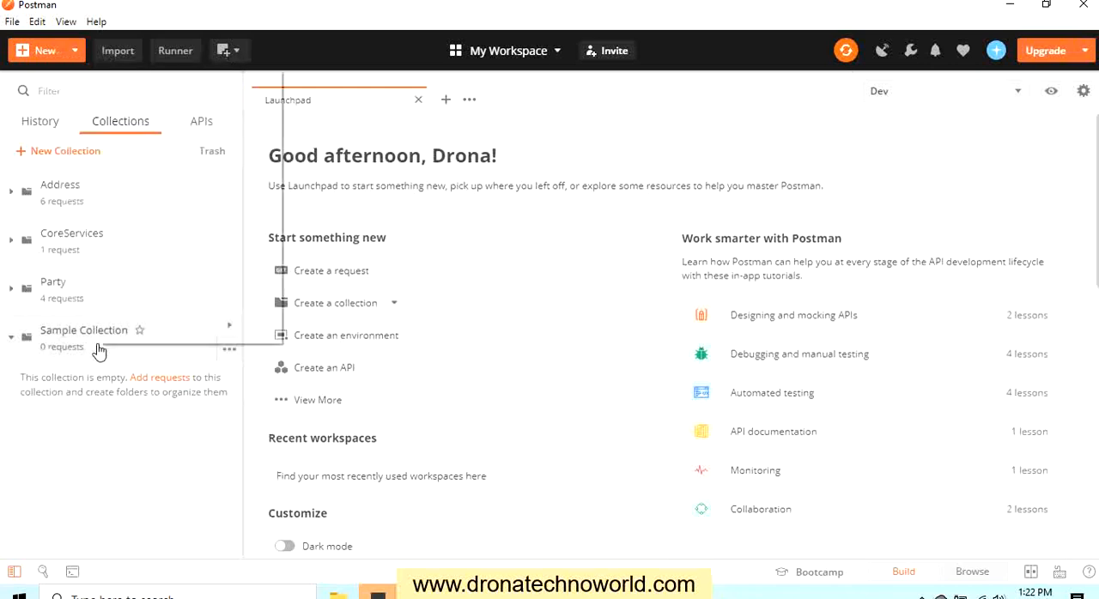
click(230, 350)
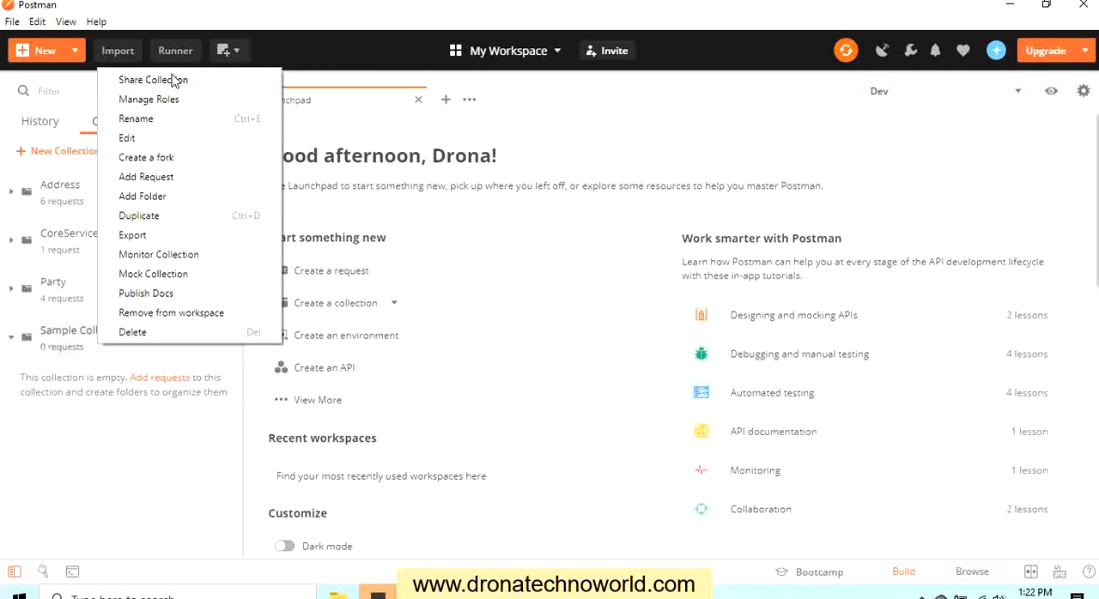
Step: Add a request named 'Sample Request' with description 'Sample request' to the collection
click(144, 177)
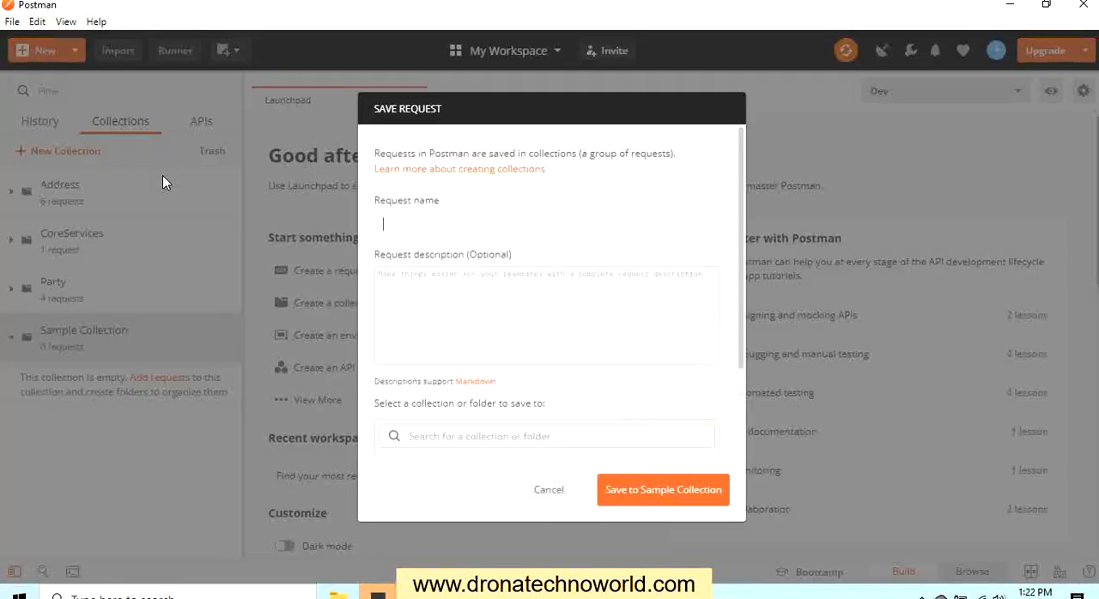
mouse_move(456, 262)
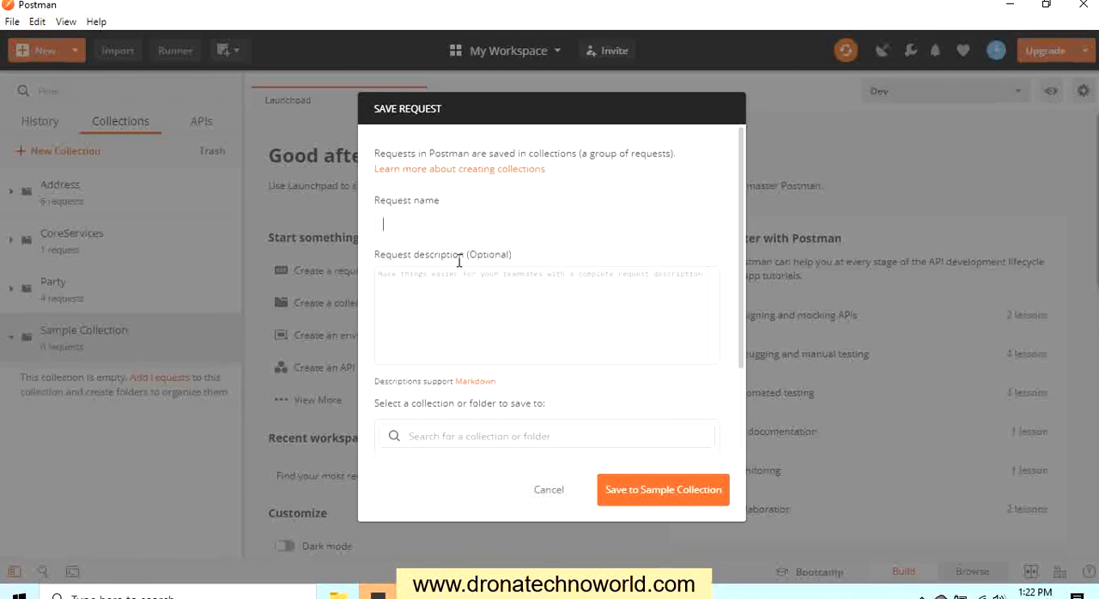
text(Sample Re)
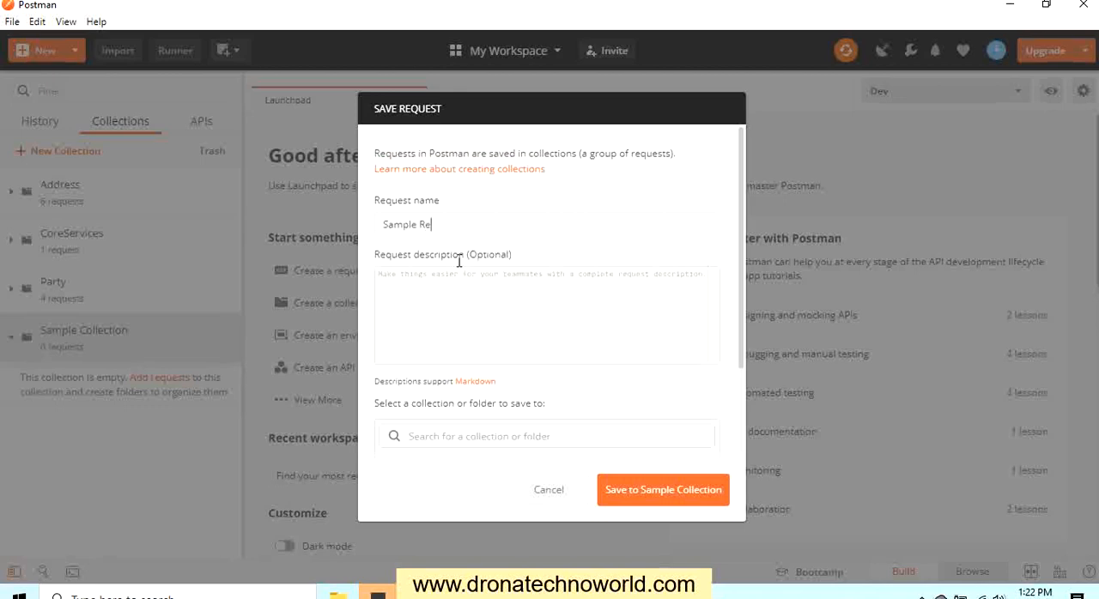
text(quest)
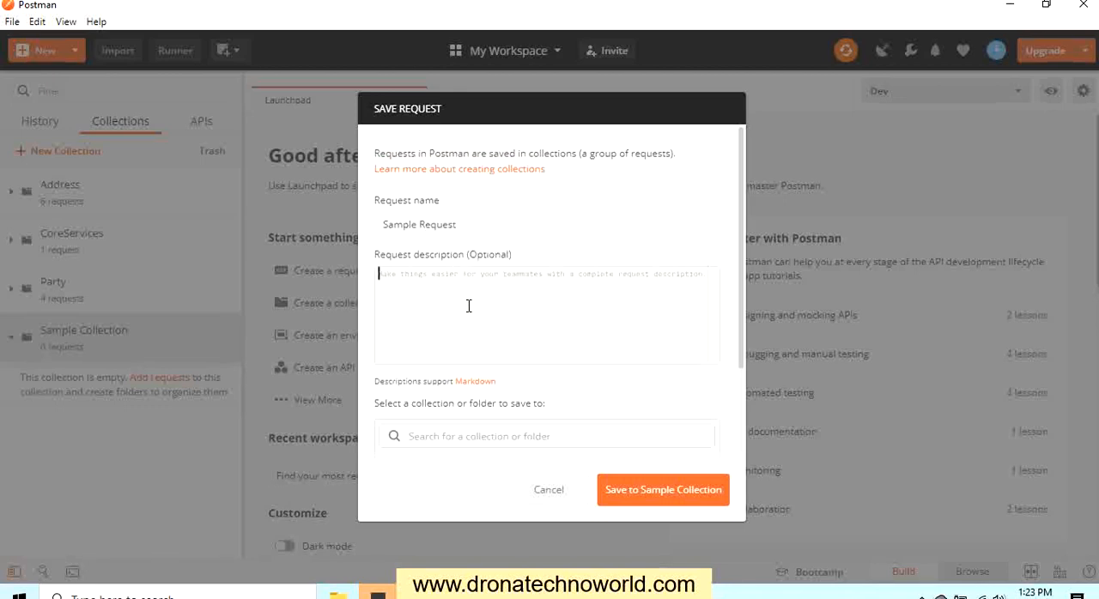
text(Sample request)
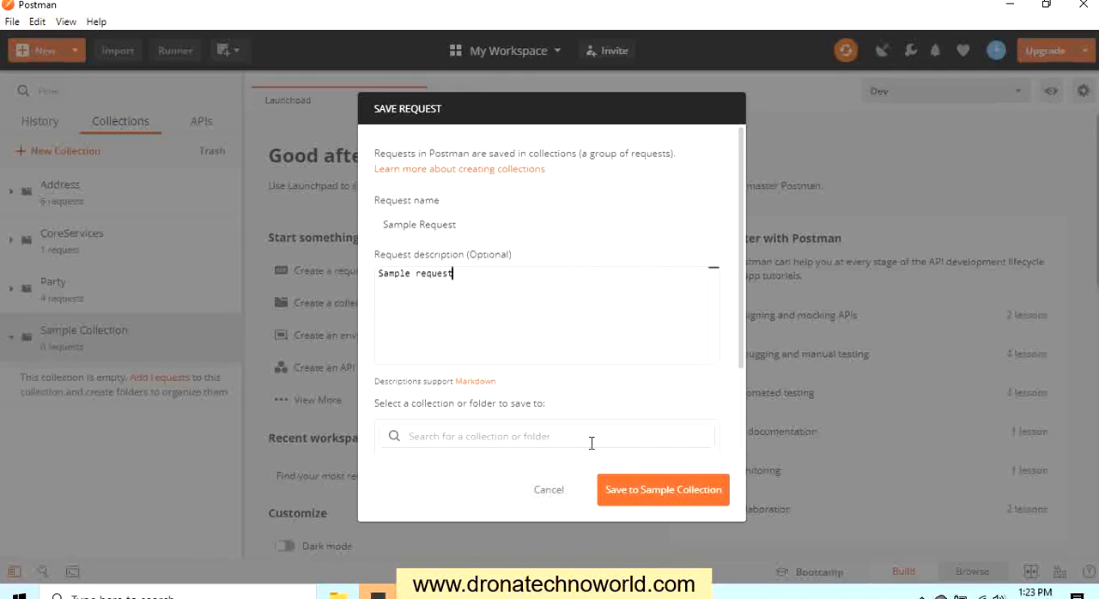
mouse_move(665, 499)
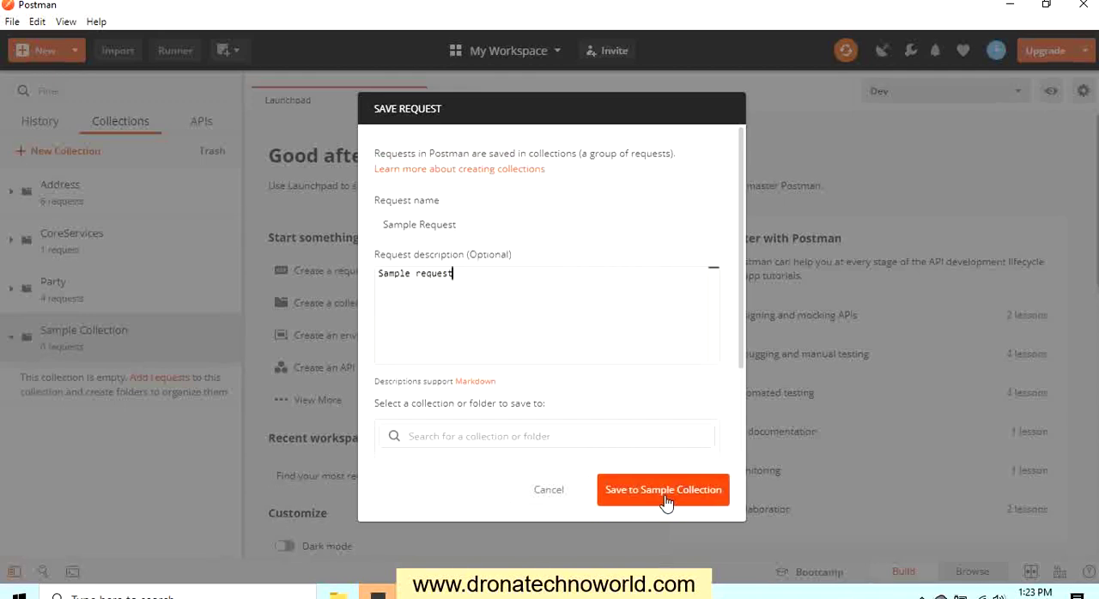
Step: Save Sample Request to Sample Collection and open it in its own tab
click(663, 490)
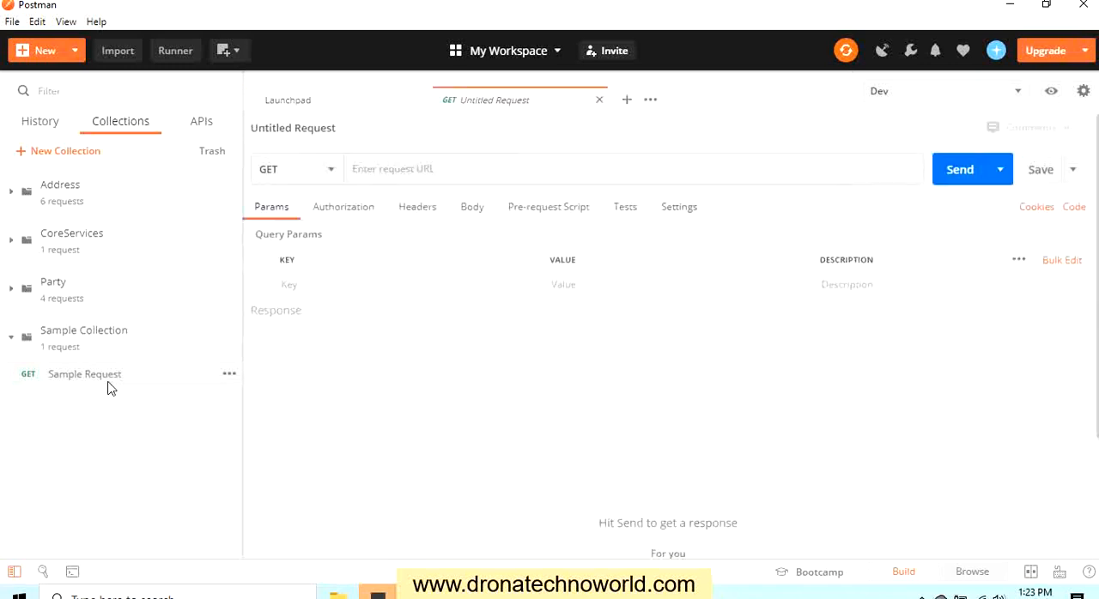
click(84, 375)
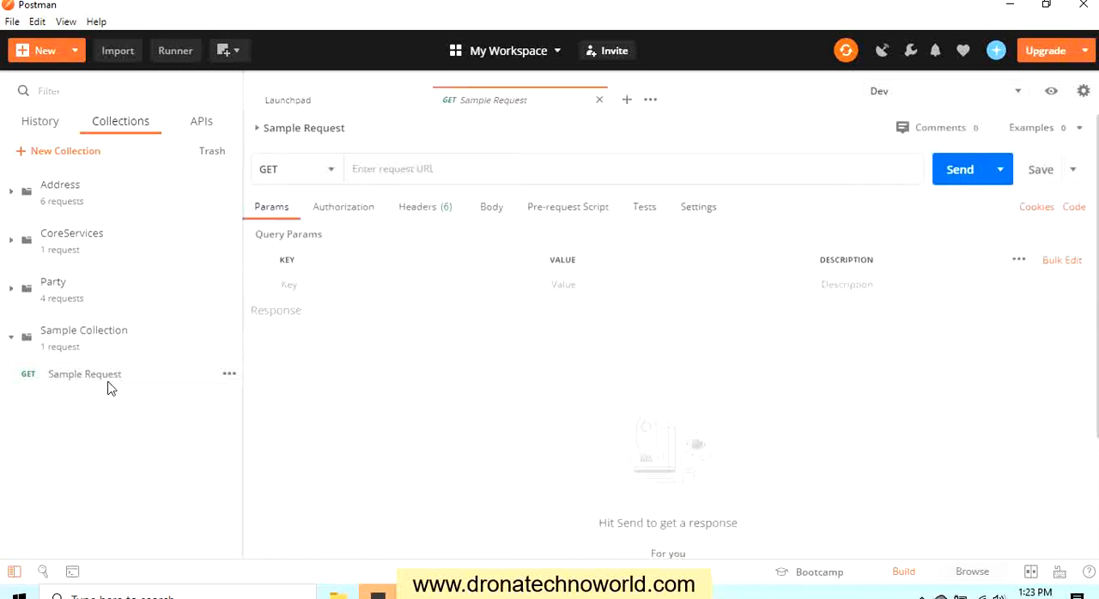